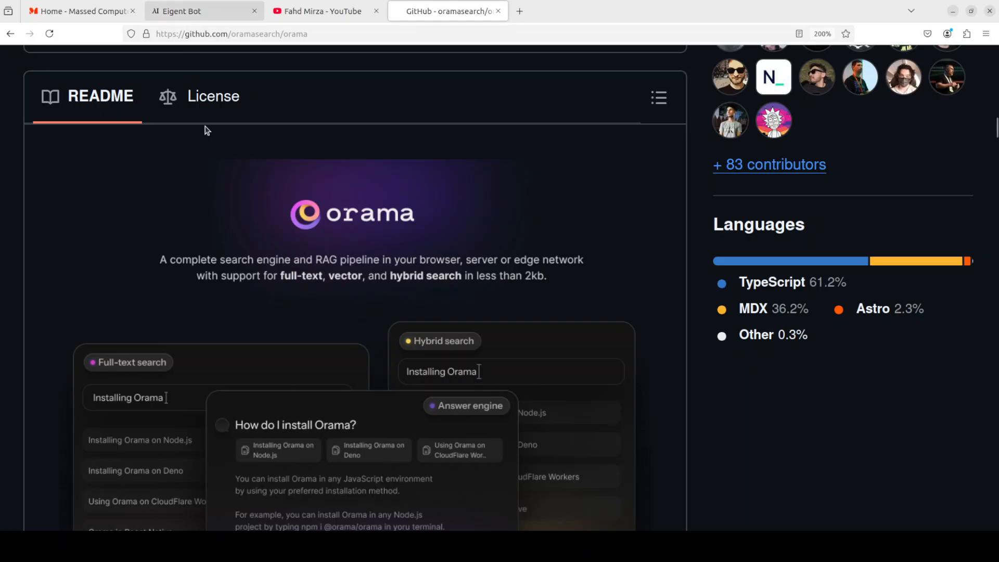
# Switch Firefox to the Eigent Bot site showing its RAG Agent demo
pyautogui.click(203, 11)
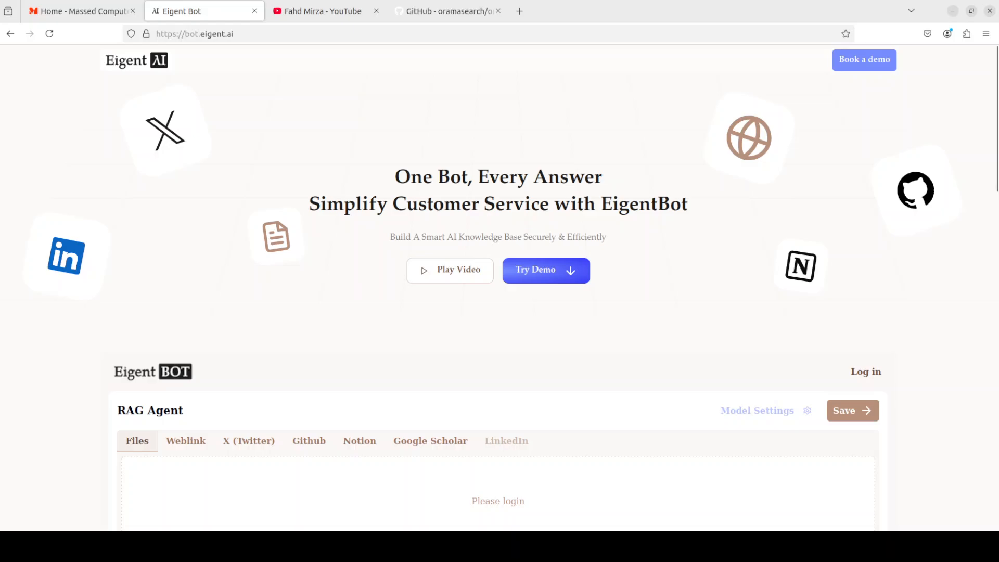
pyautogui.moveTo(6, 351)
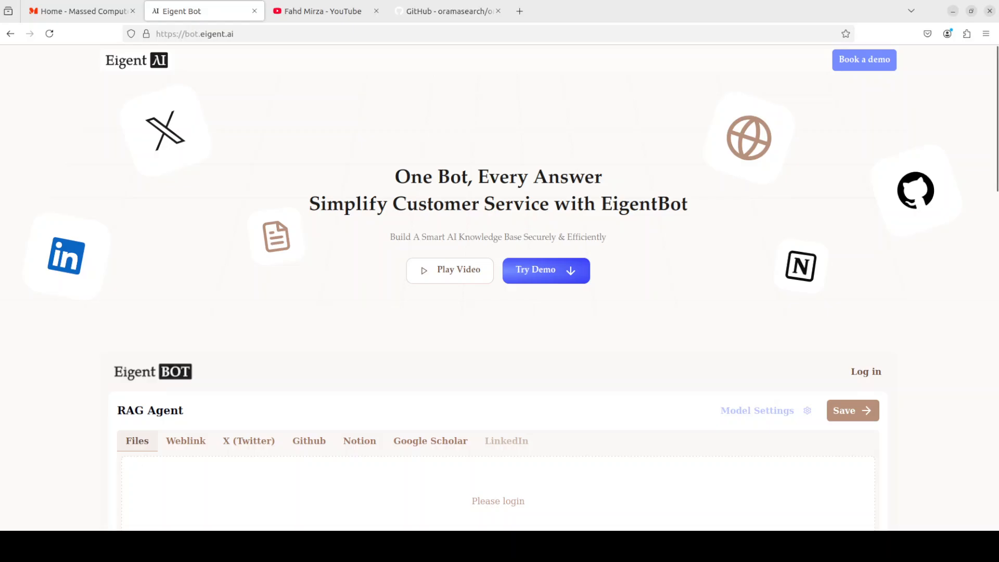
pyautogui.moveTo(67, 255)
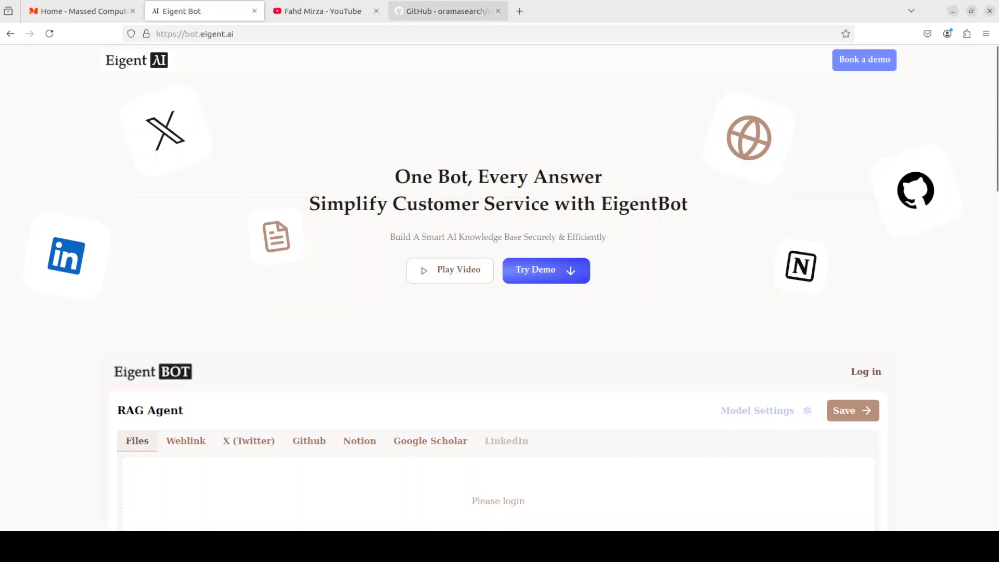
# Check the Node.js and npm versions in the terminal, then clear the screen
pyautogui.click(447, 10)
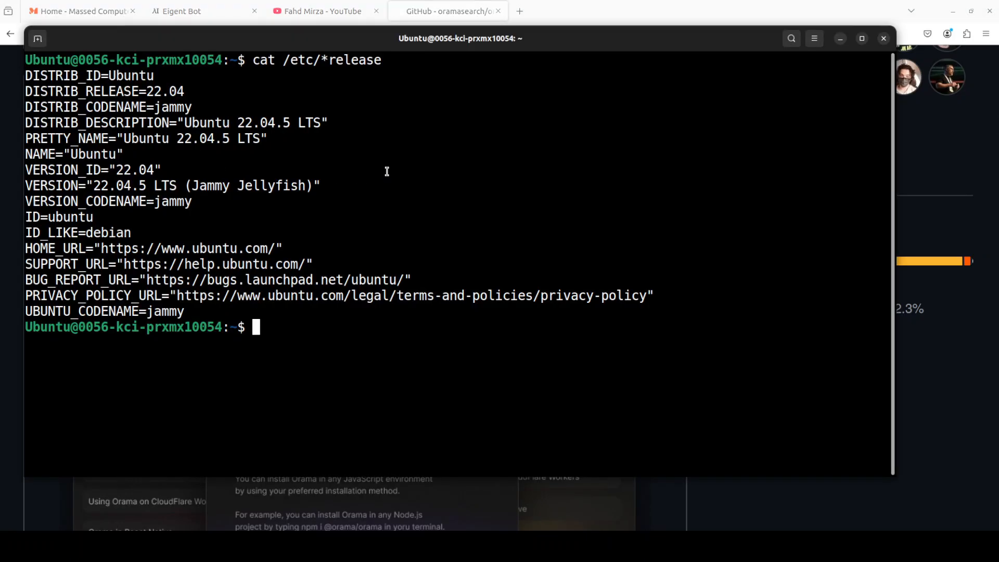
pyautogui.moveTo(476, 177)
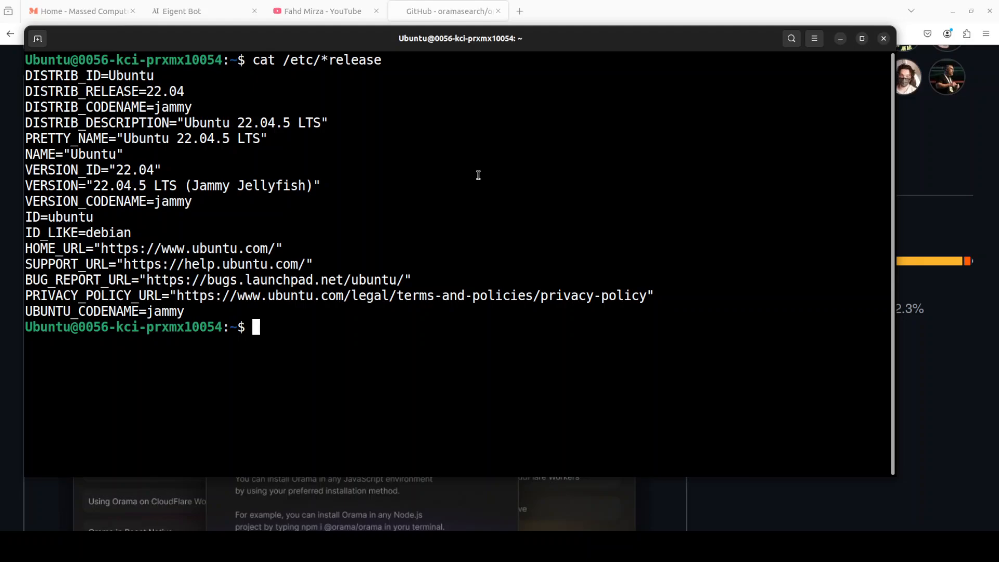
pyautogui.moveTo(486, 196)
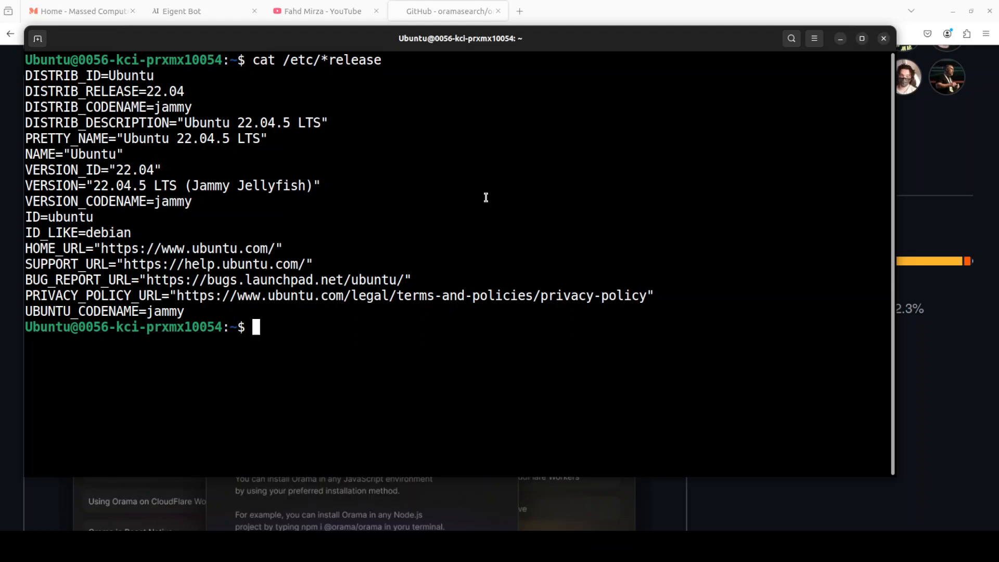
pyautogui.moveTo(476, 210)
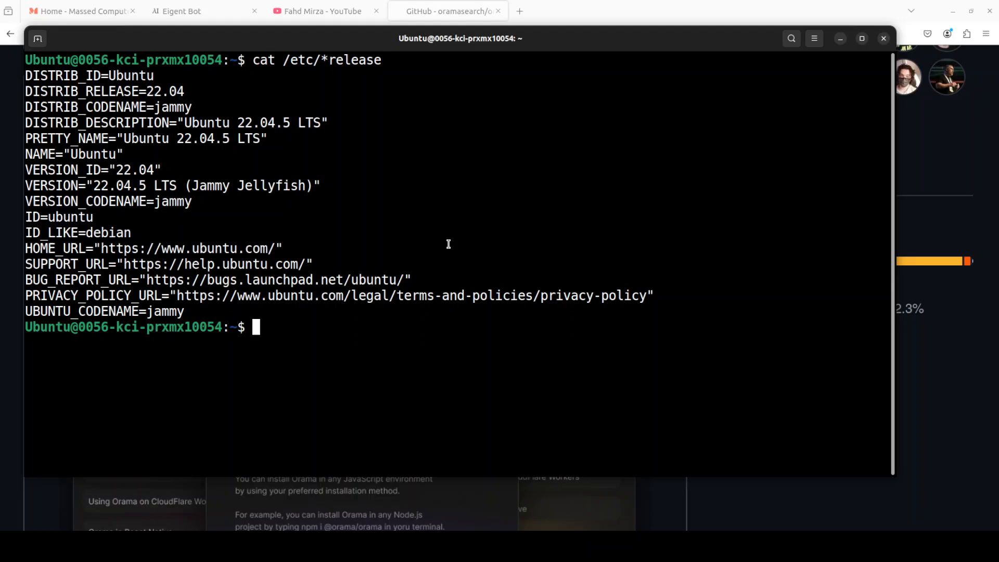
pyautogui.write('node --version')
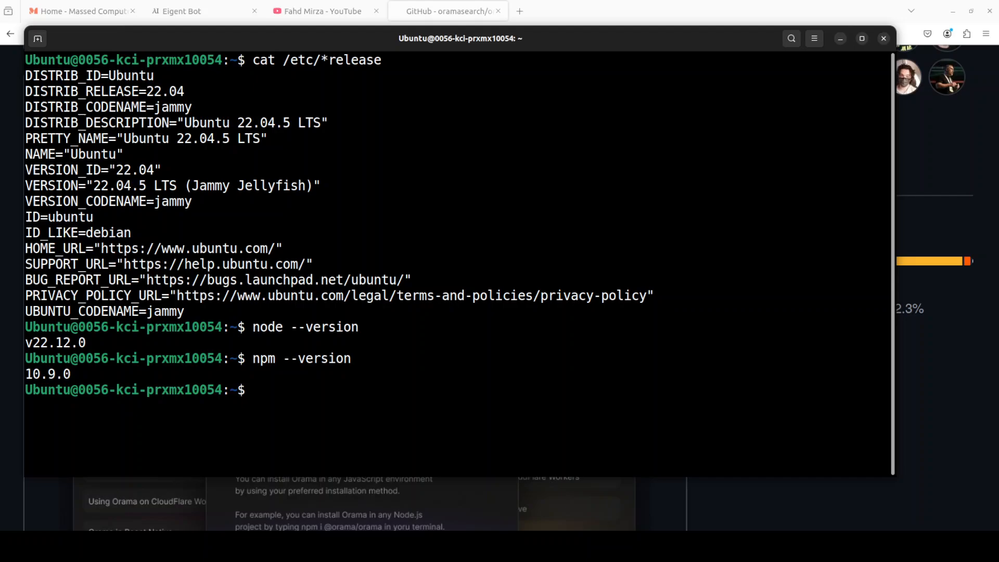
pyautogui.write('clear')
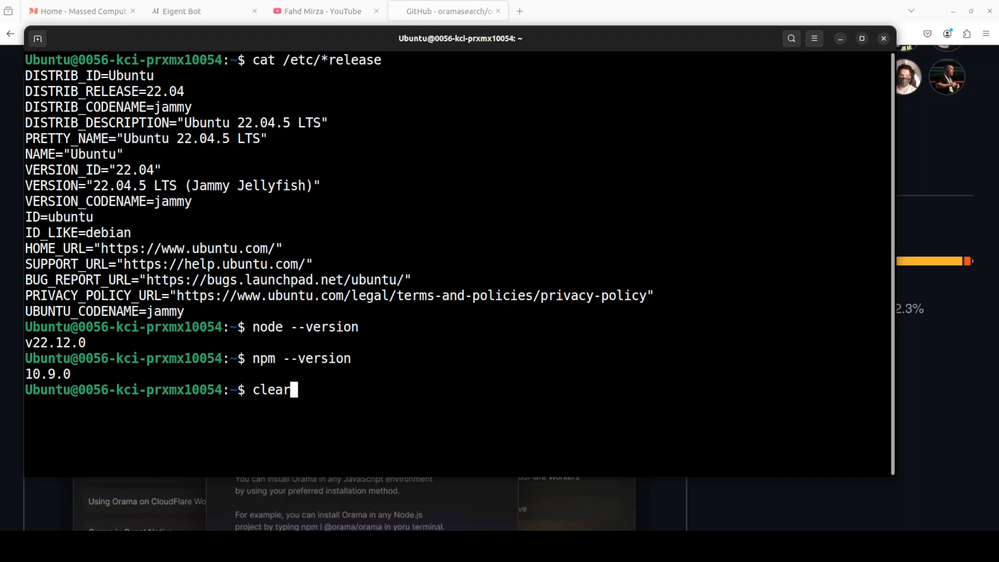
pyautogui.press('Return')
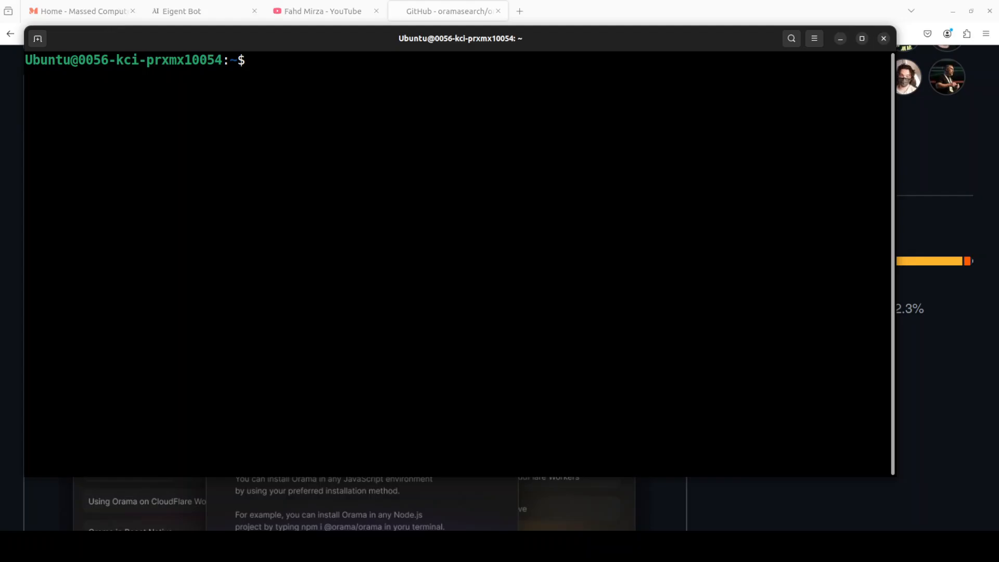
pyautogui.moveTo(402, 181)
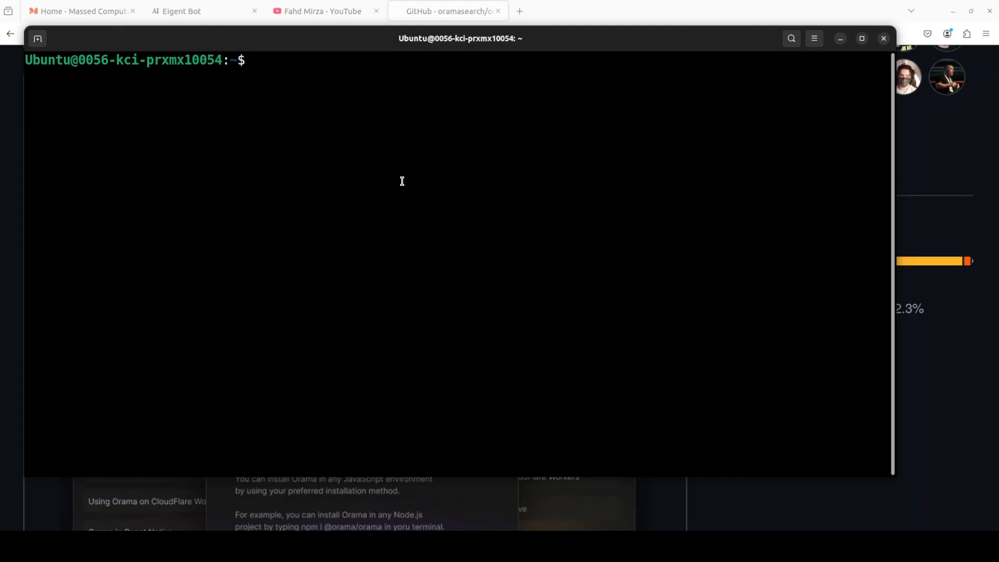
# Create the orama-example folder, move into it and generate a default package.json
pyautogui.write('mkdir orama=-ex')
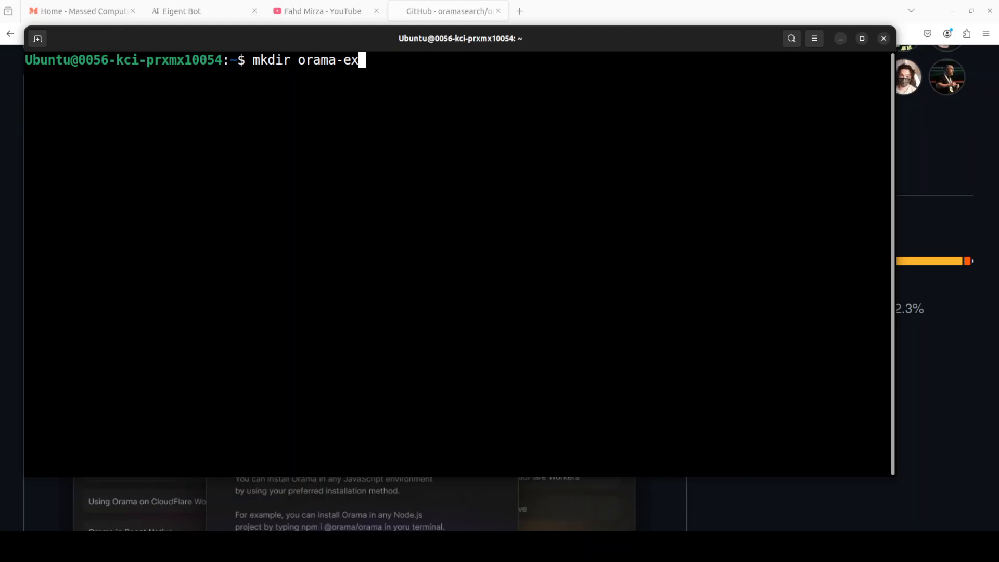
pyautogui.press('Return')
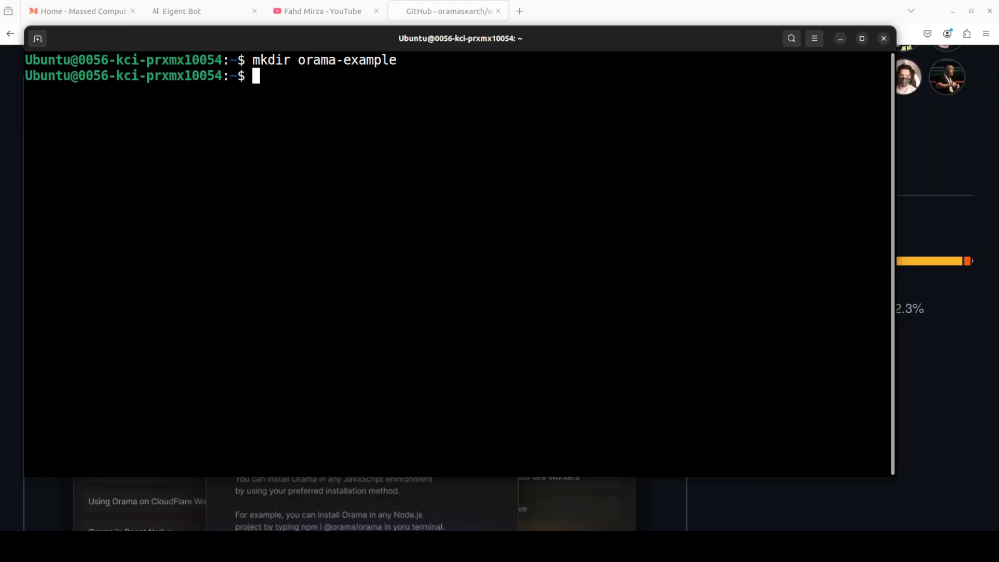
pyautogui.write('npm init')
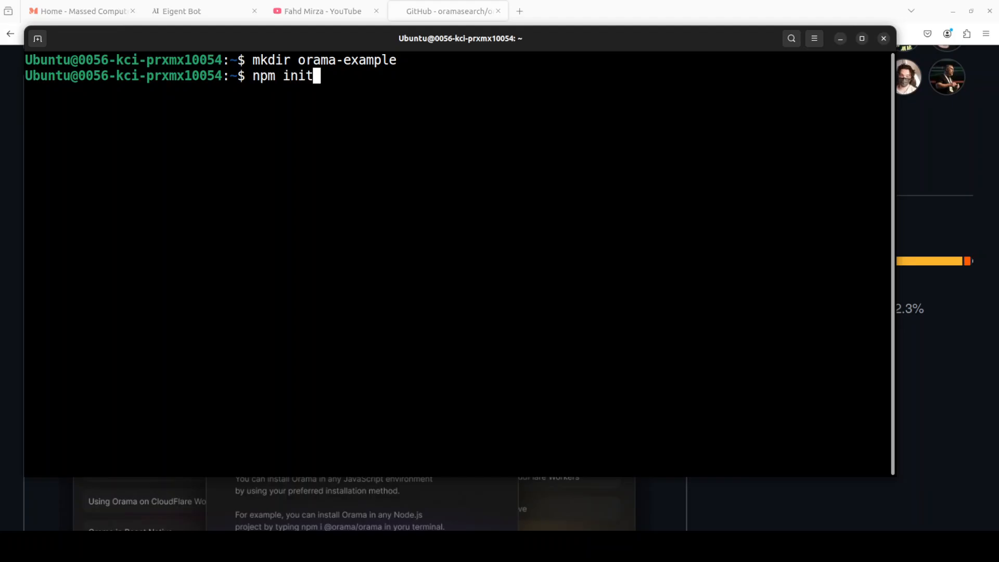
pyautogui.write('cd orama-example/')
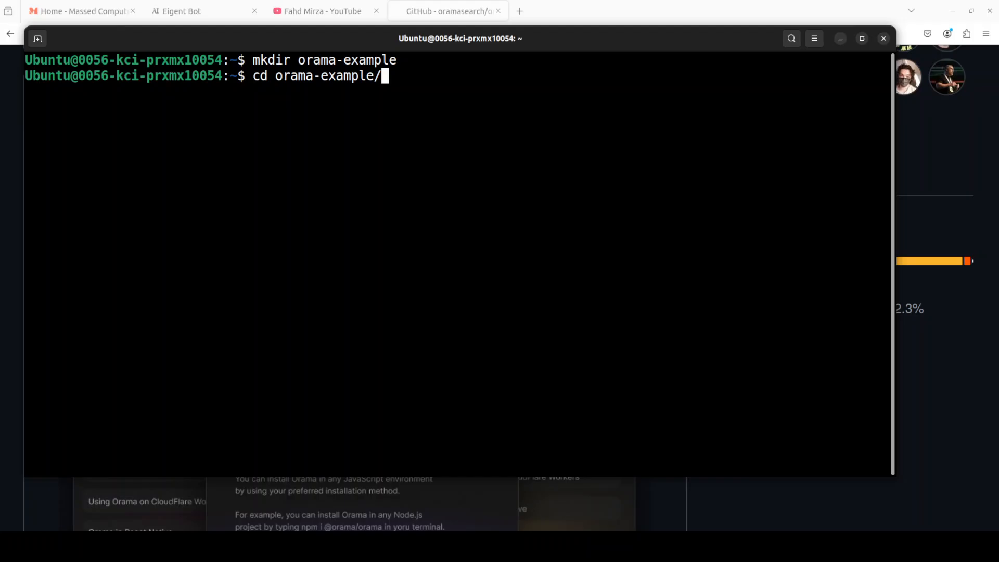
pyautogui.press('Return')
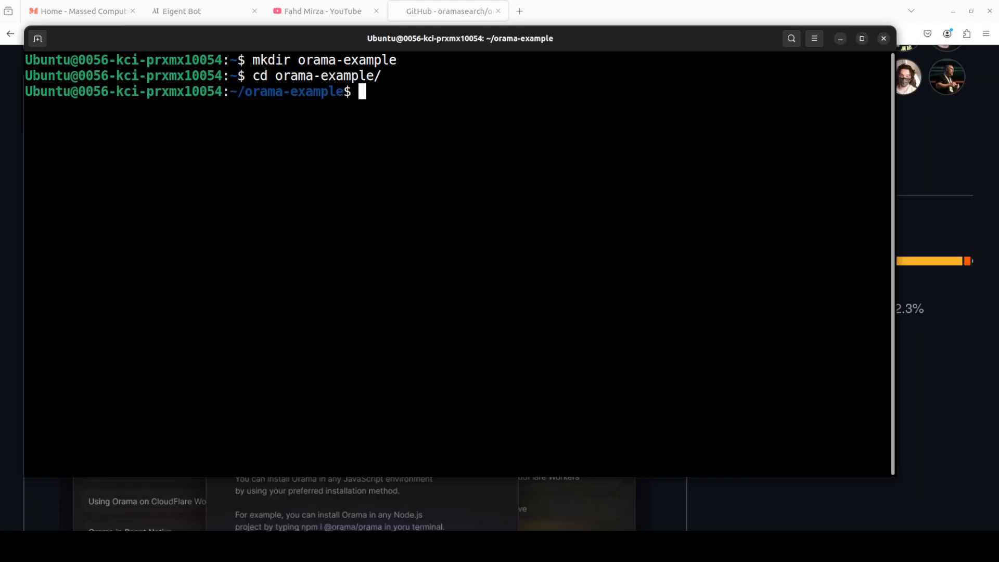
pyautogui.write('npm init')
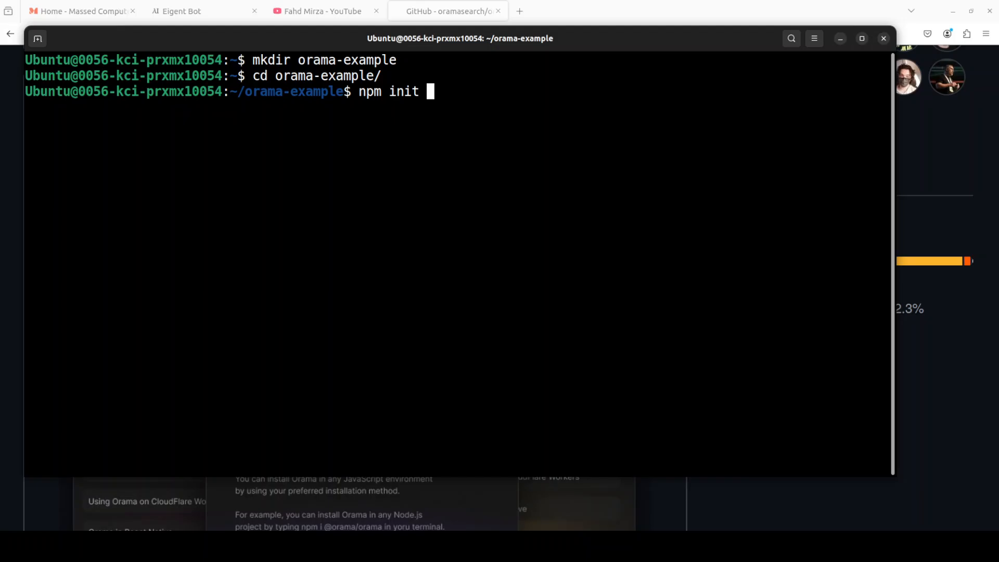
pyautogui.write('-y')
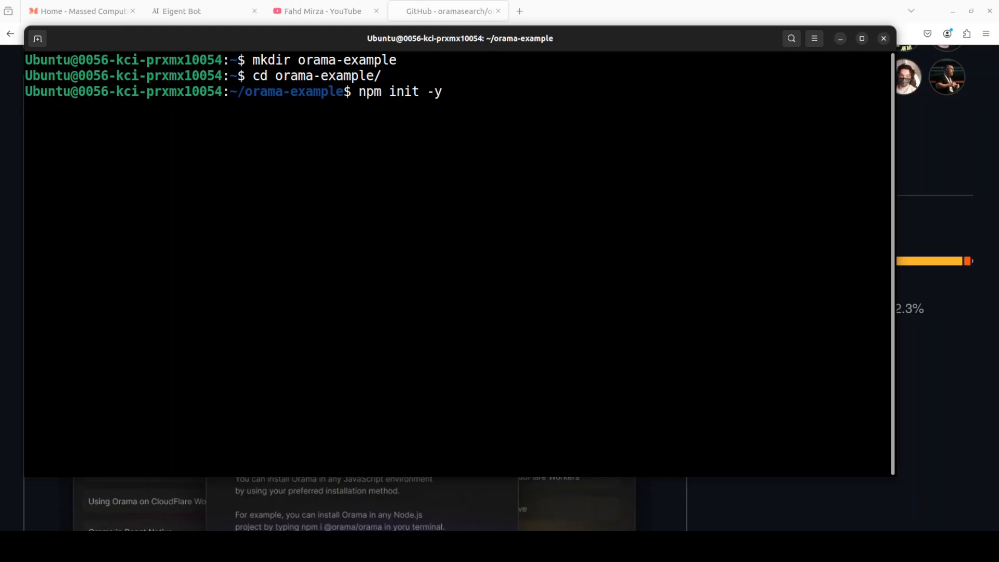
pyautogui.press('Return')
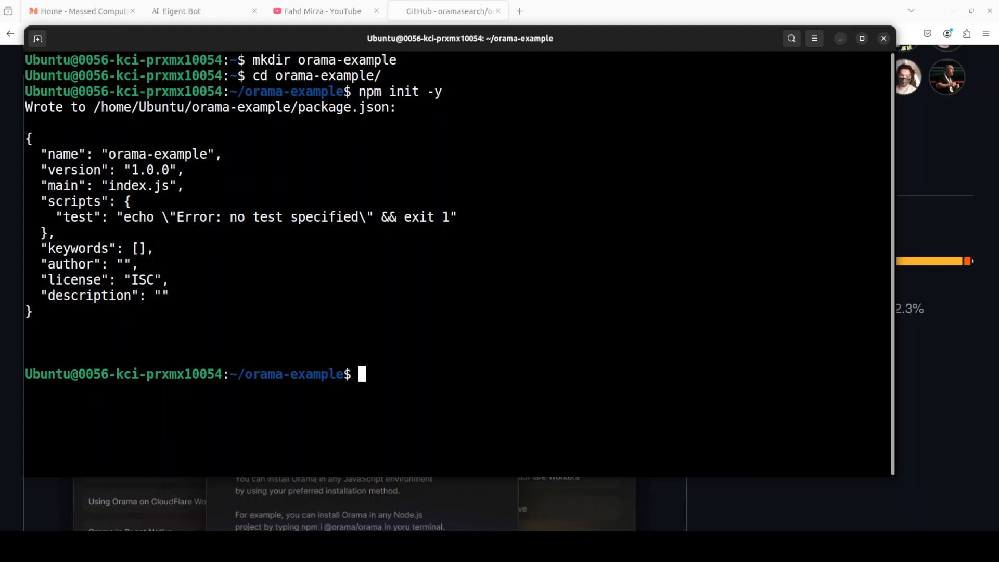
pyautogui.write('npm ins')
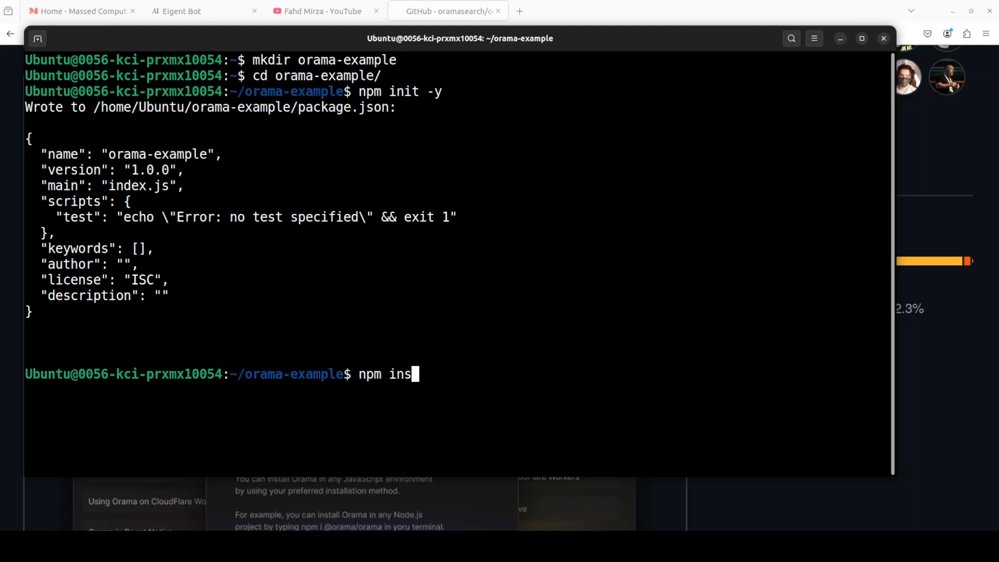
pyautogui.write('tall')
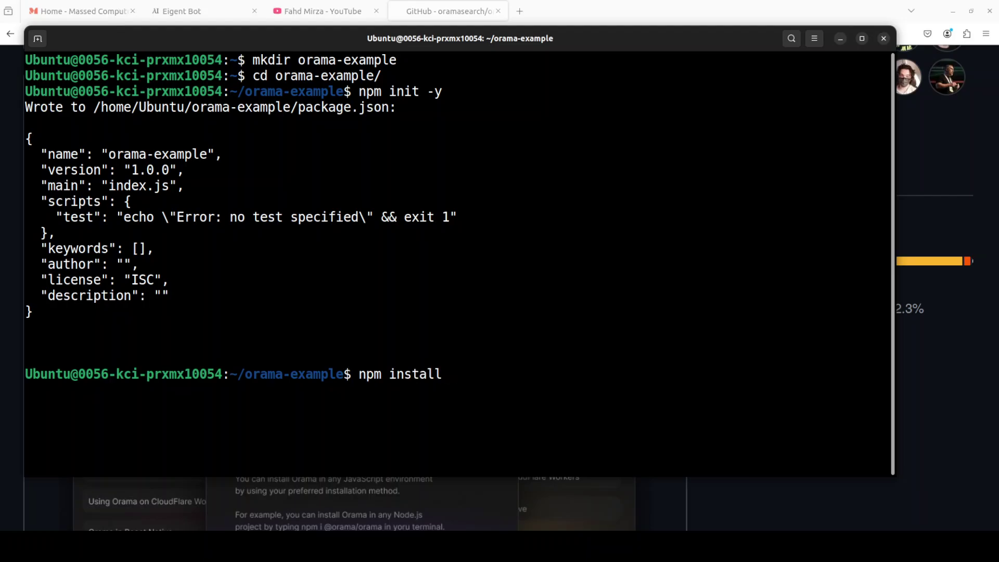
pyautogui.write('@orama/')
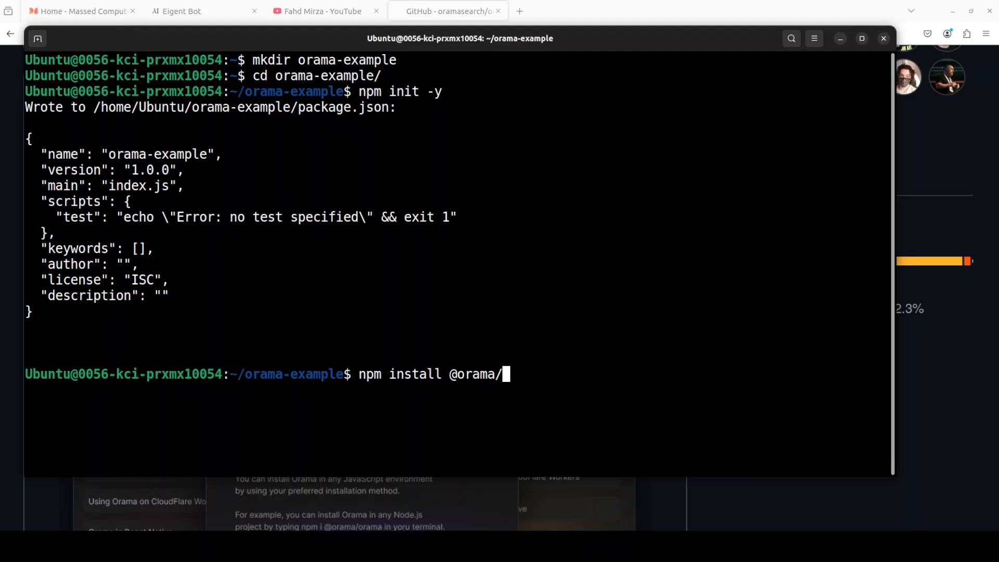
pyautogui.write('orama')
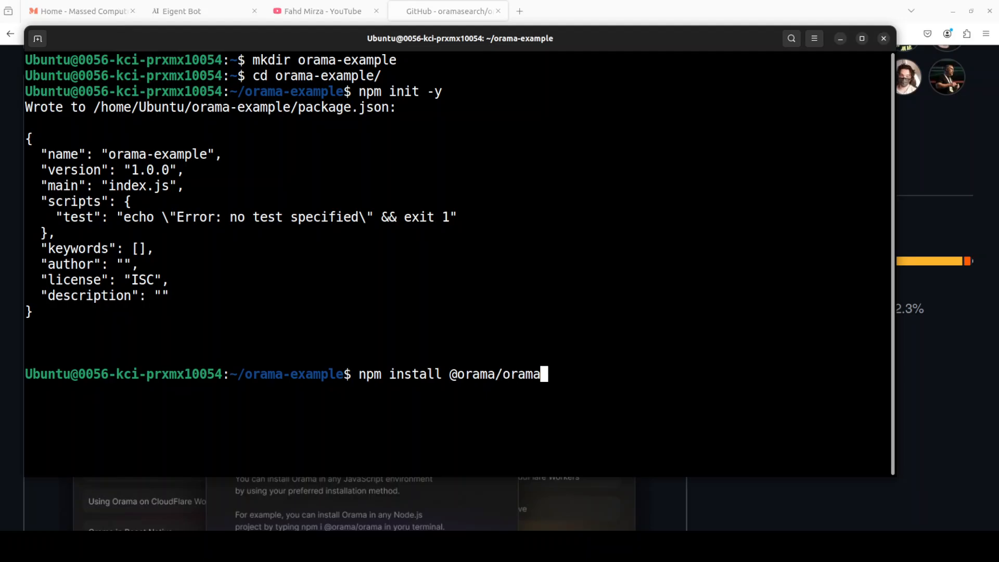
pyautogui.press('Return')
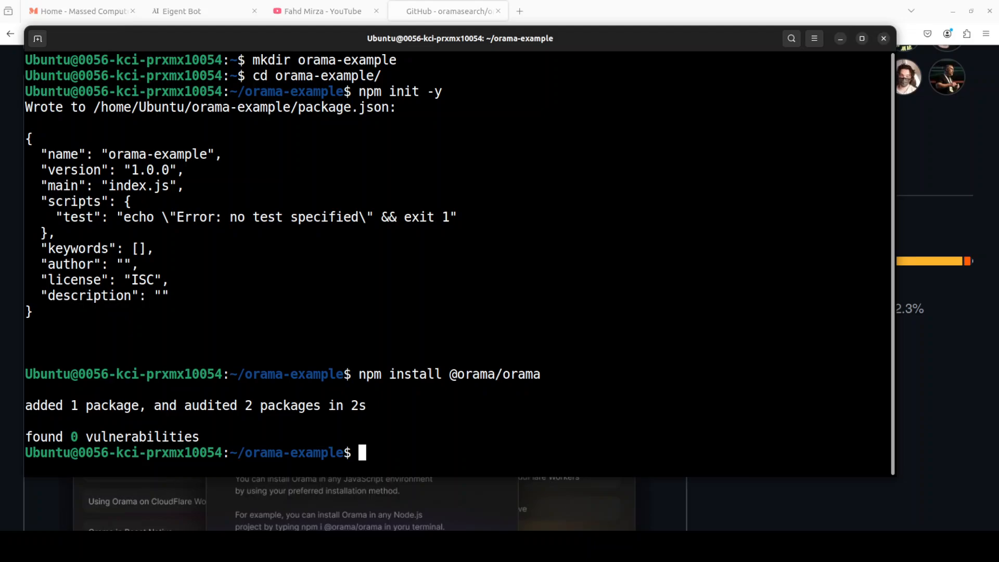
pyautogui.moveTo(10, 387)
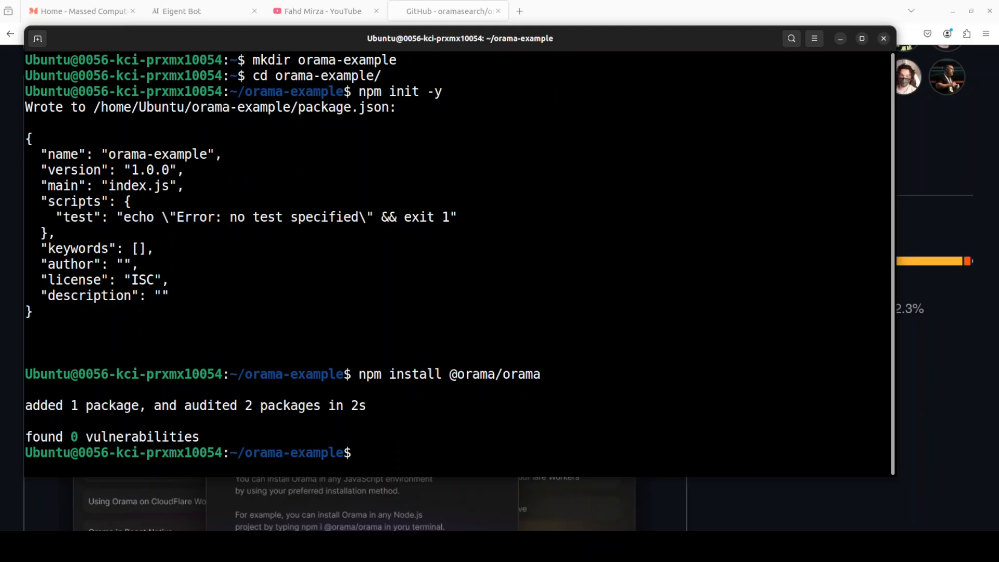
pyautogui.moveTo(515, 402)
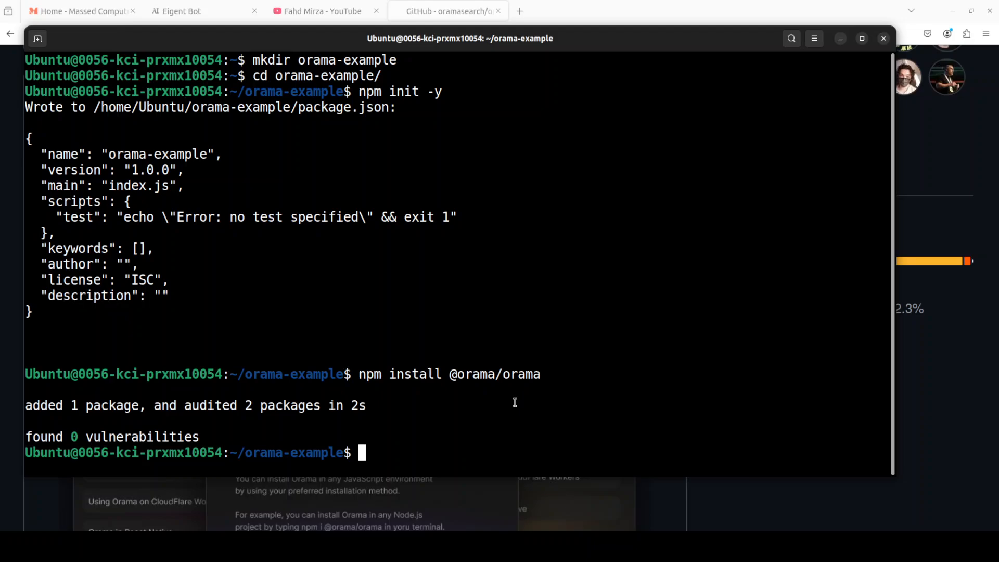
pyautogui.write('touch inj')
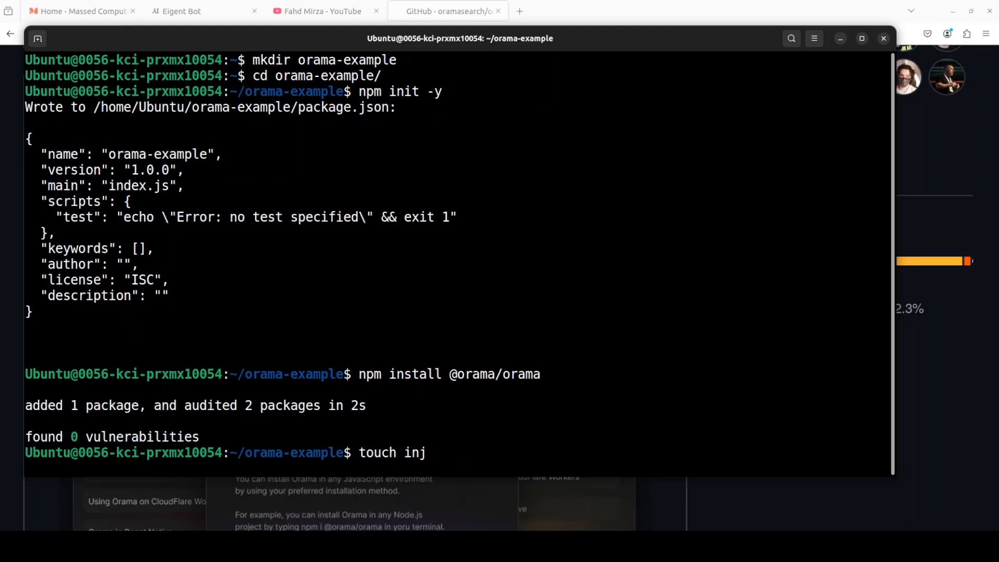
pyautogui.write('dex.js')
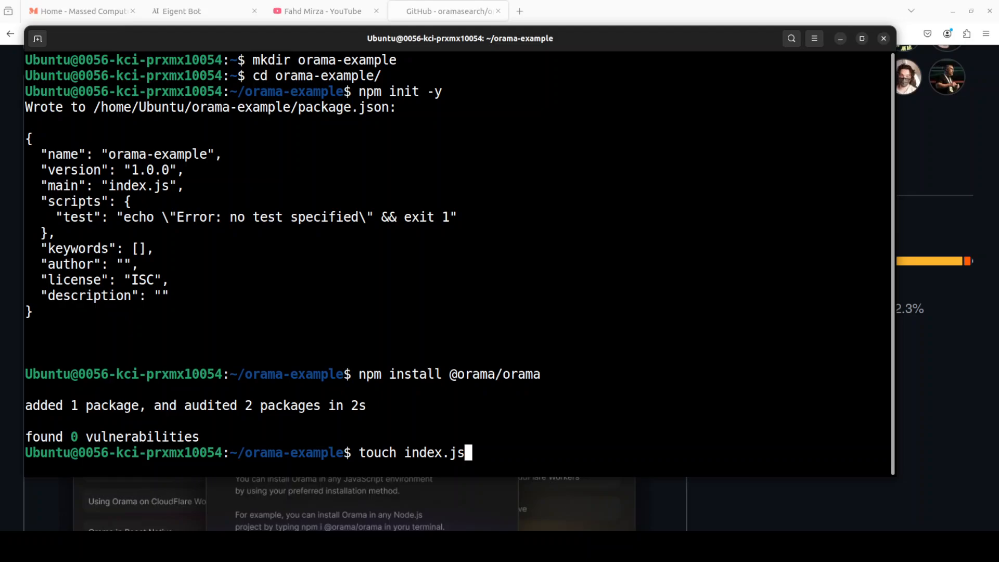
pyautogui.write('clea')
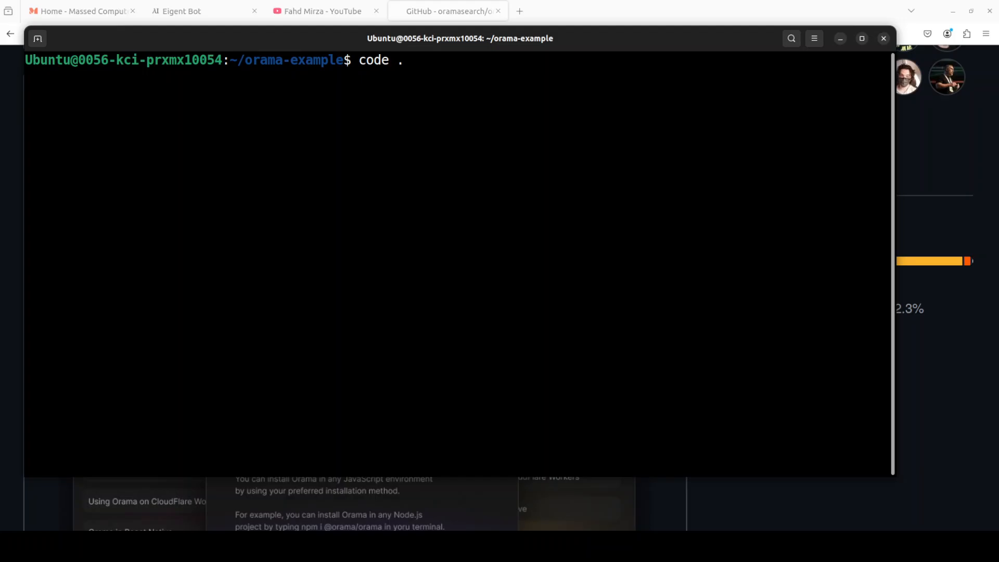
# Launch VS Code on the orama-example folder with `code .`
pyautogui.press('Return')
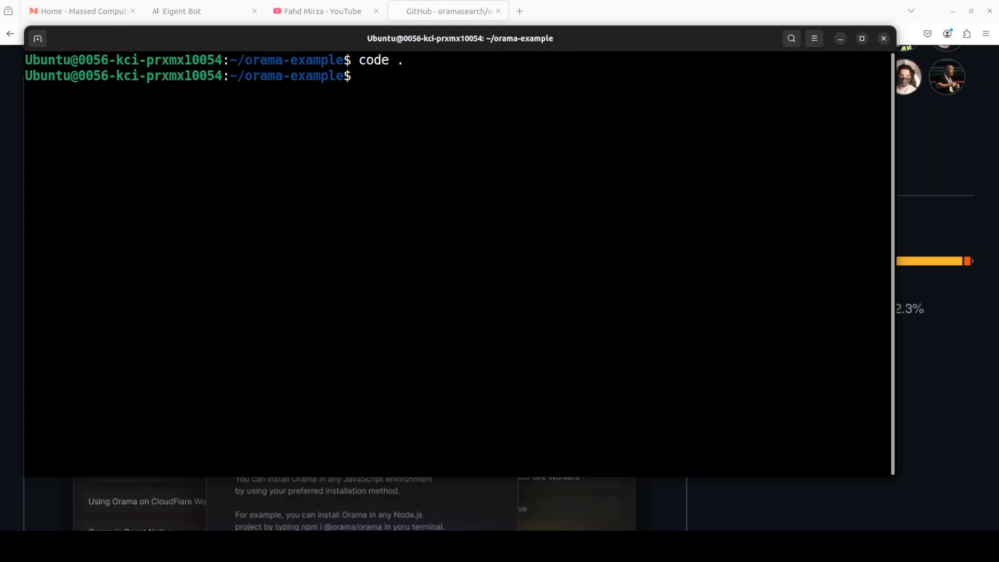
pyautogui.press('Return')
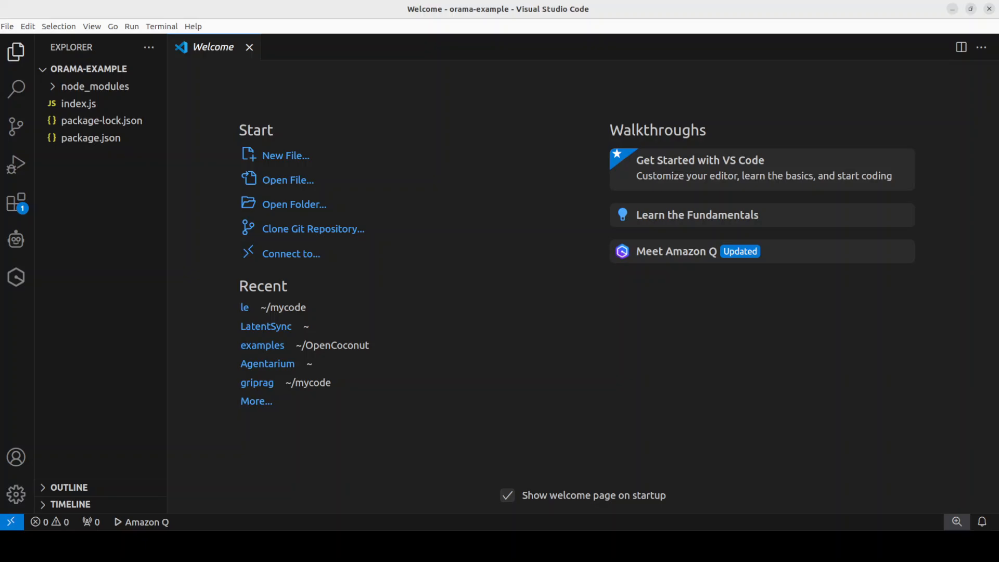
# Paste the Orama headphones search example into index.js, save it and review the code
pyautogui.click(90, 137)
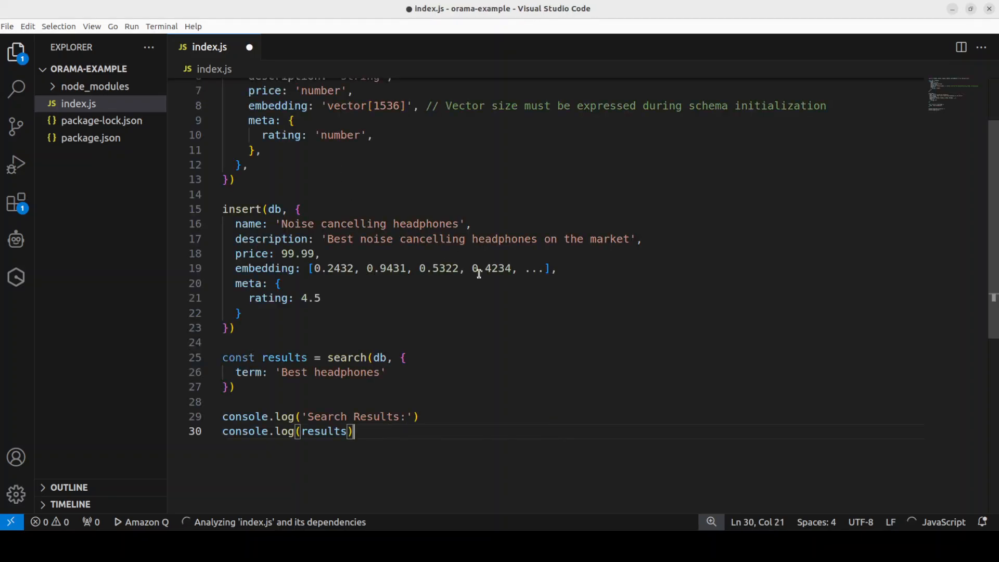
pyautogui.scroll(3)
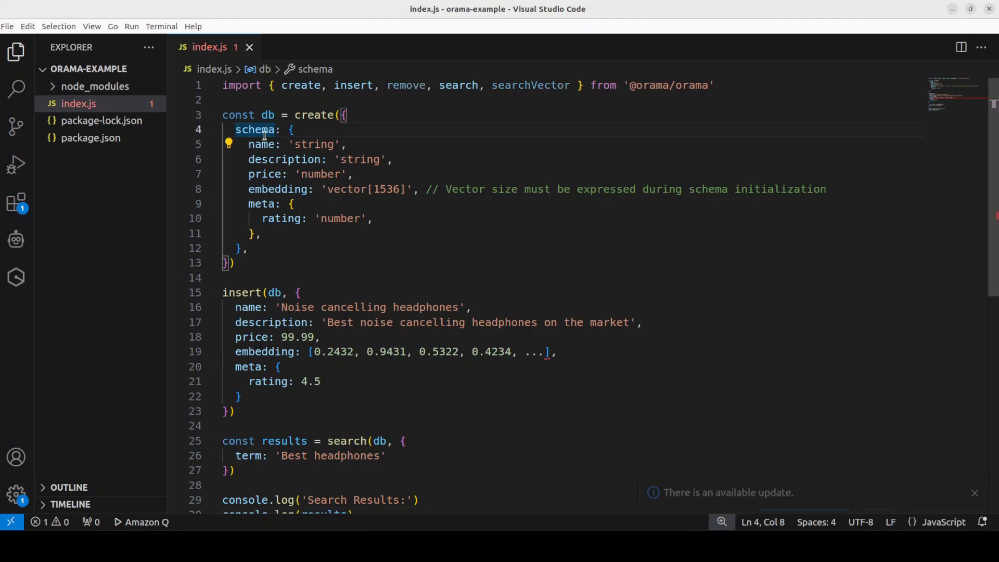
pyautogui.click(727, 492)
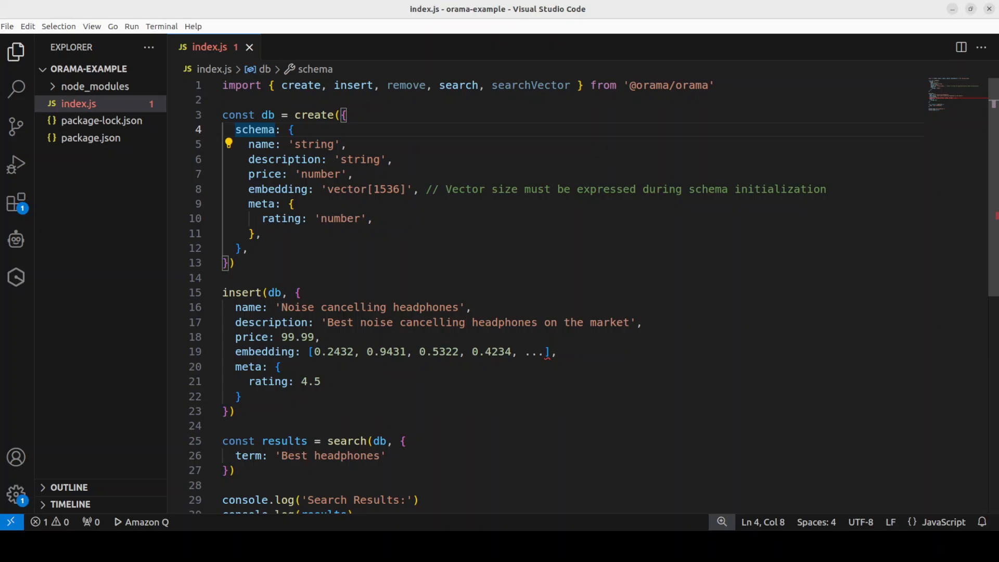
pyautogui.scroll(-3)
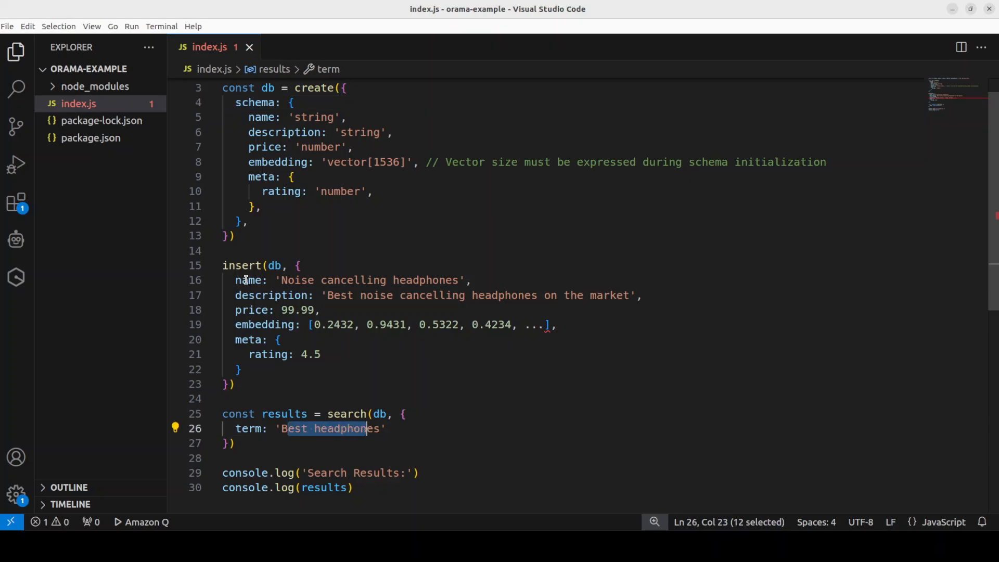
pyautogui.moveTo(408, 376)
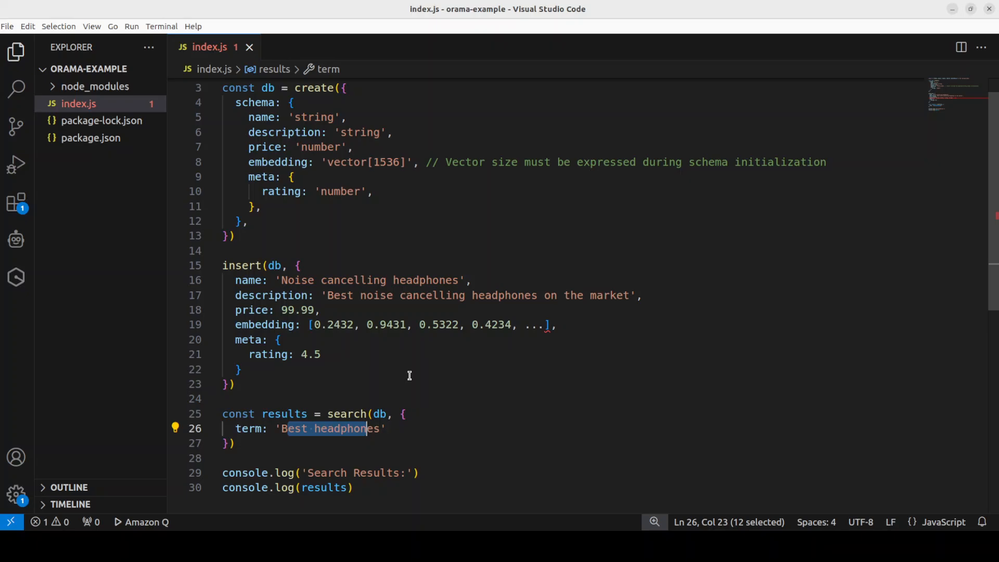
pyautogui.moveTo(477, 430)
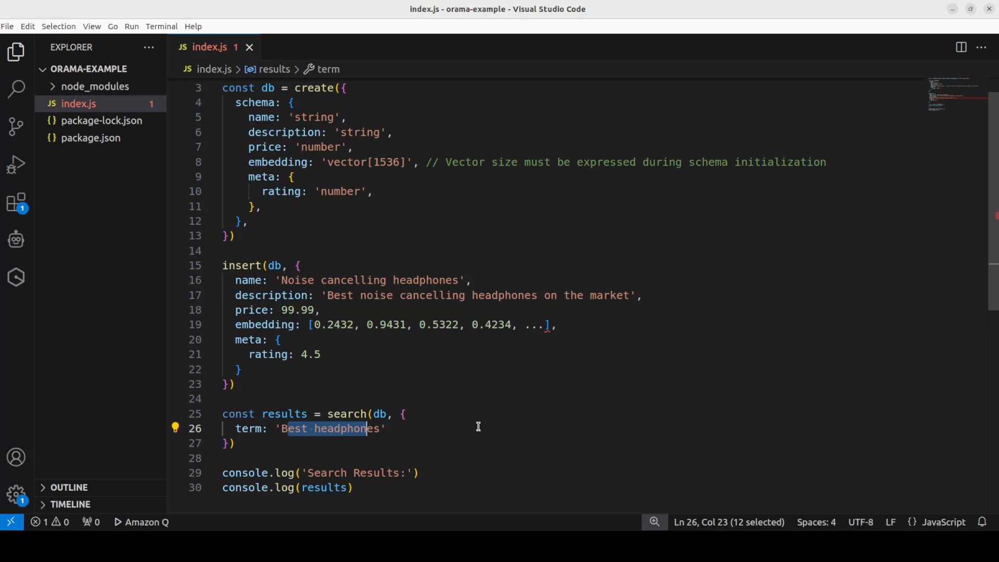
pyautogui.scroll(3)
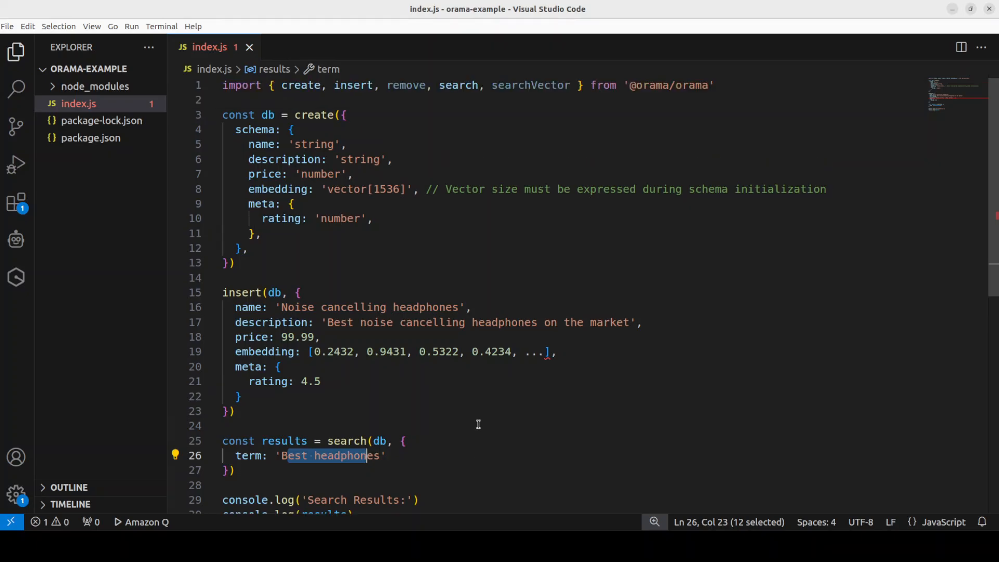
pyautogui.moveTo(391, 231)
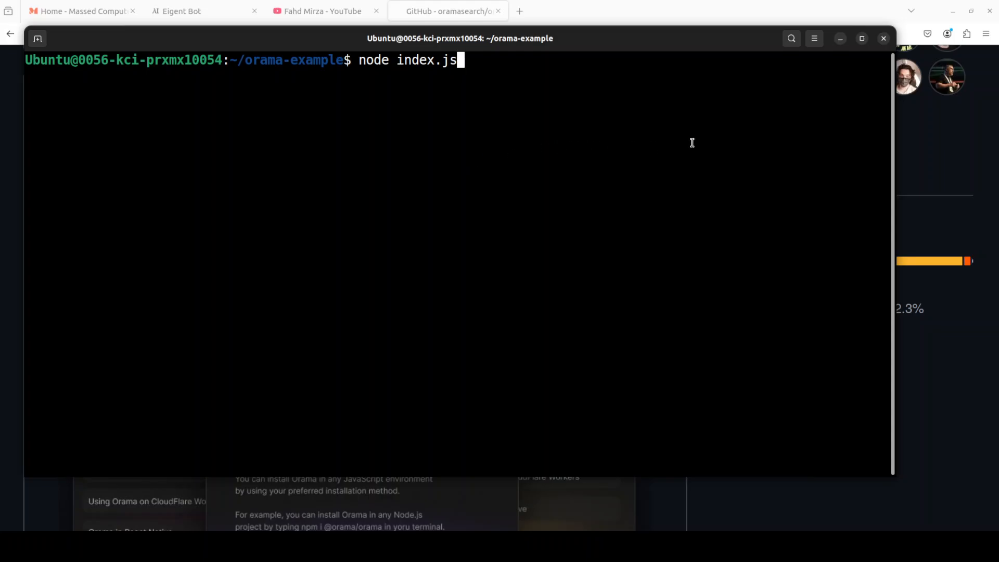
# Run index.js with node, returning one noise cancelling headphones hit
pyautogui.press('Return')
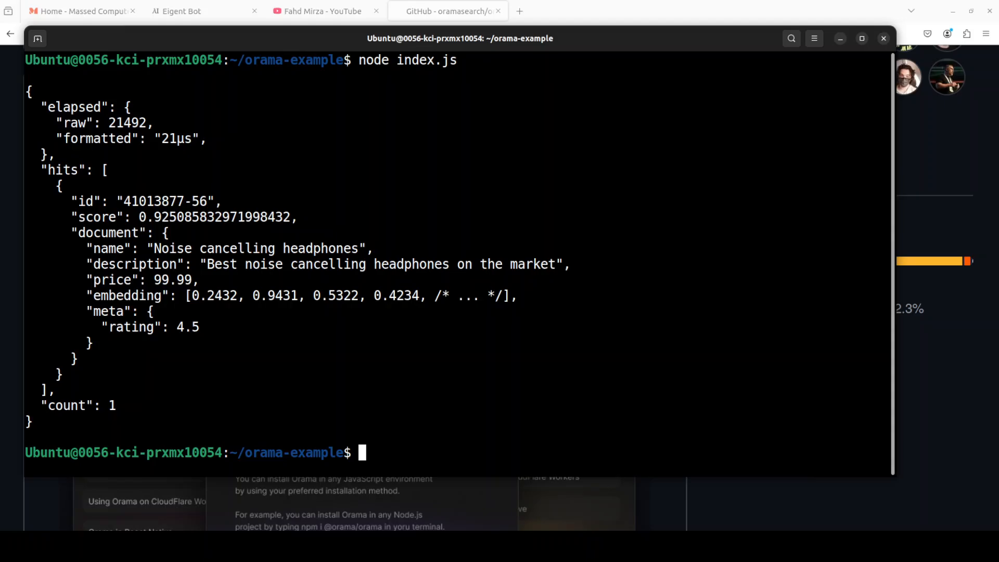
pyautogui.moveTo(595, 162)
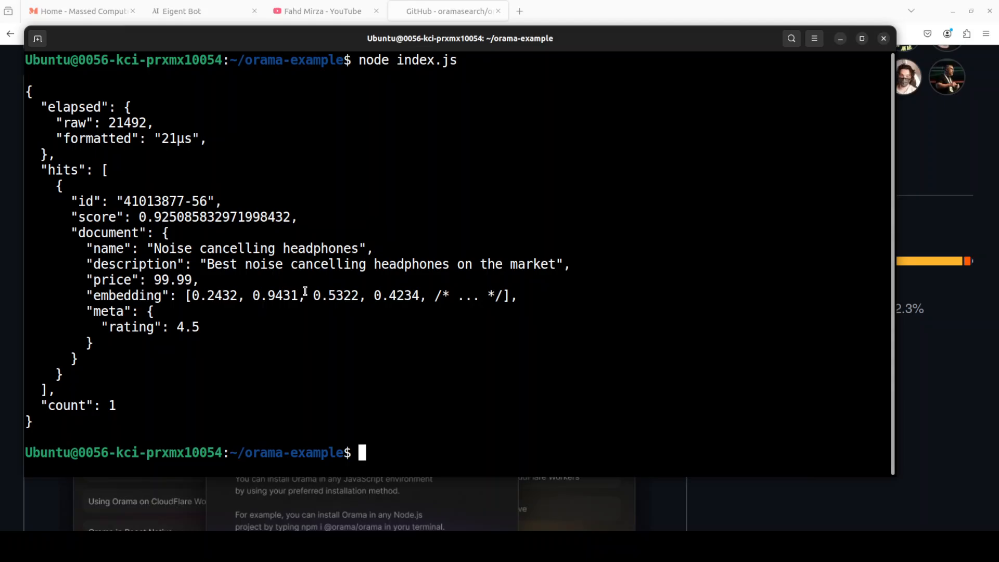
pyautogui.moveTo(473, 257)
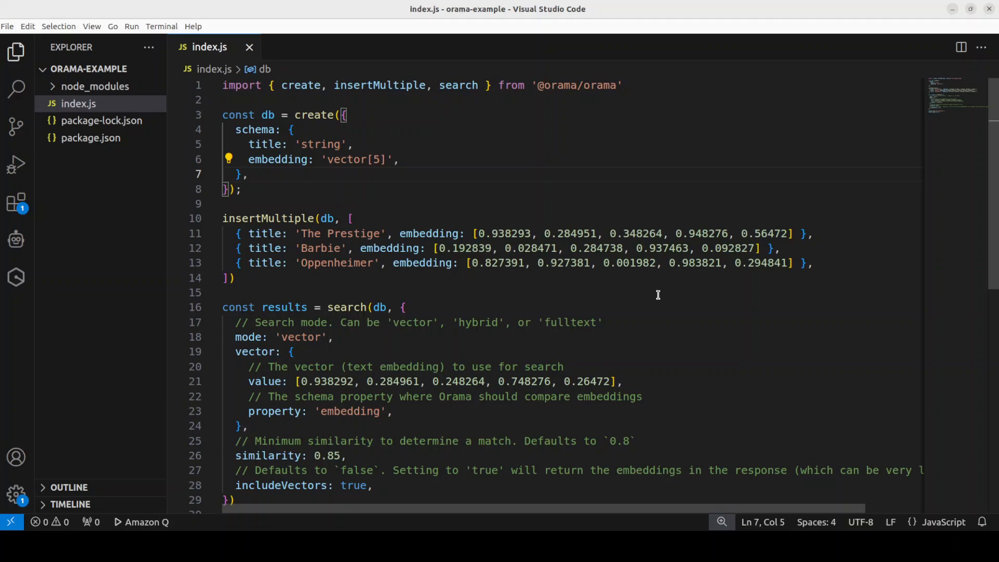
pyautogui.moveTo(639, 89)
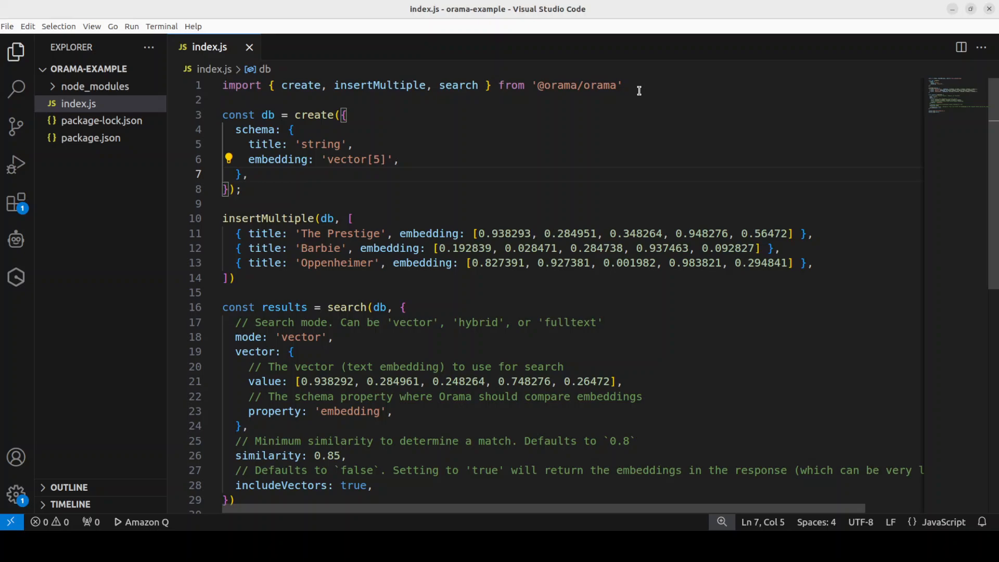
pyautogui.moveTo(595, 114)
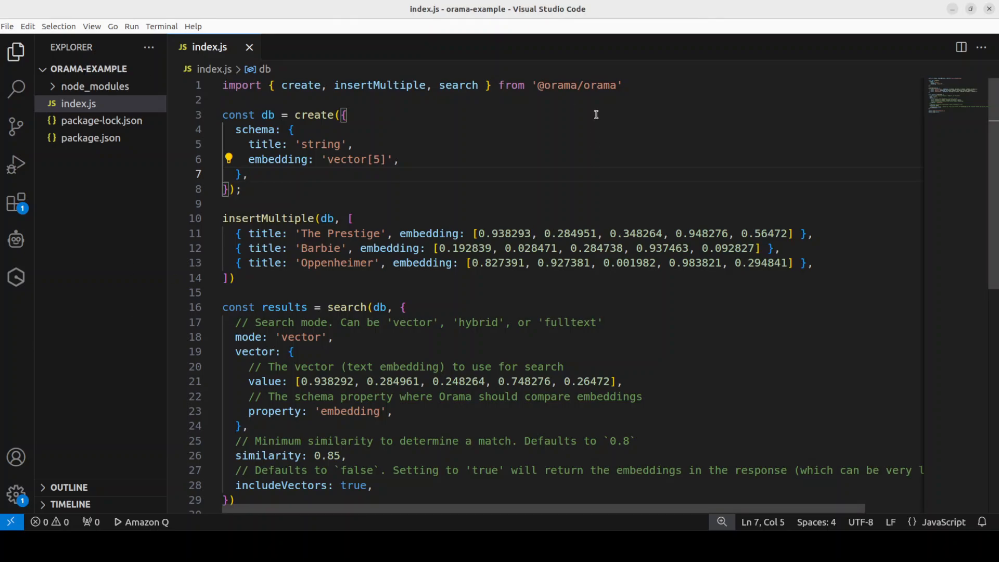
pyautogui.moveTo(249, 129)
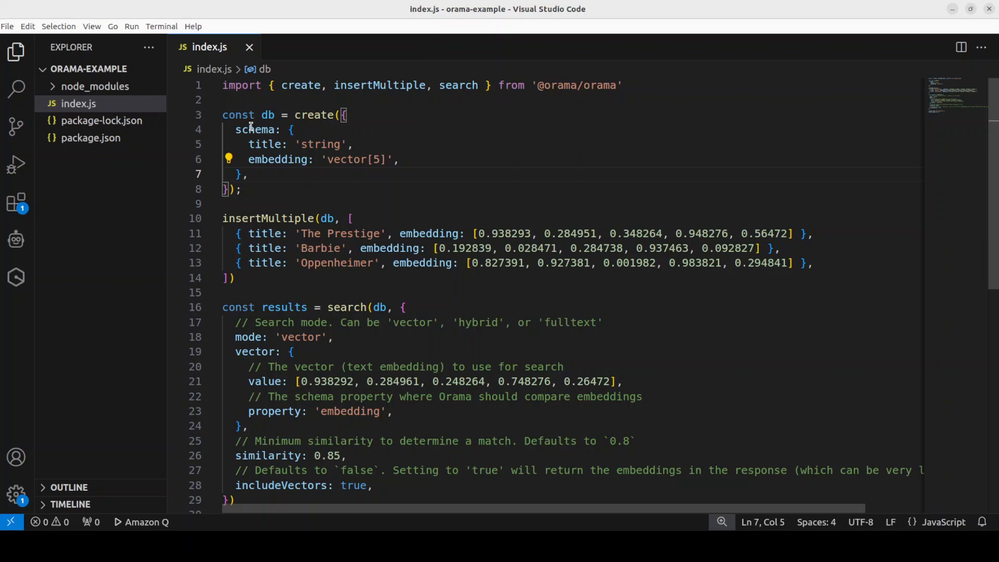
pyautogui.moveTo(278, 243)
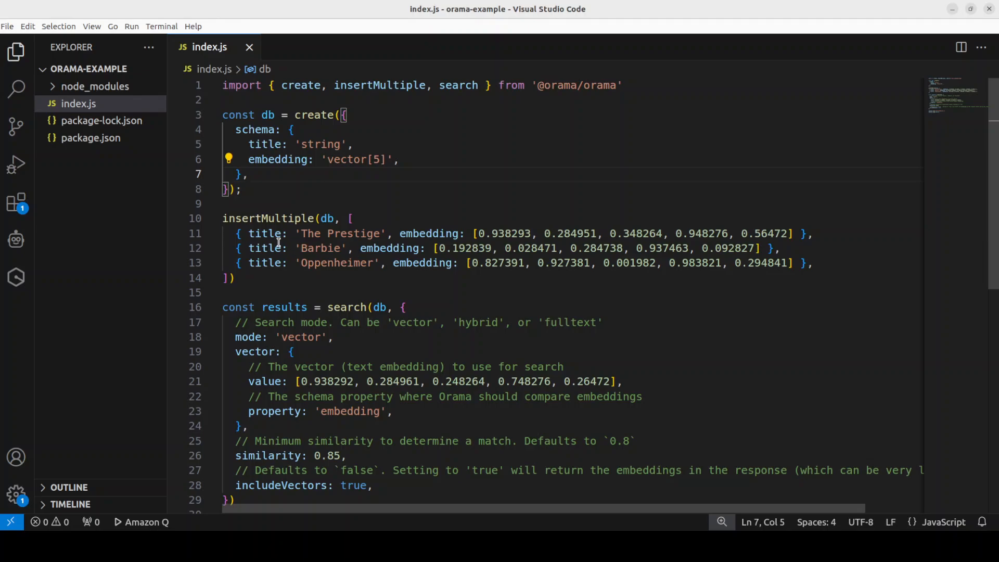
pyautogui.moveTo(372, 284)
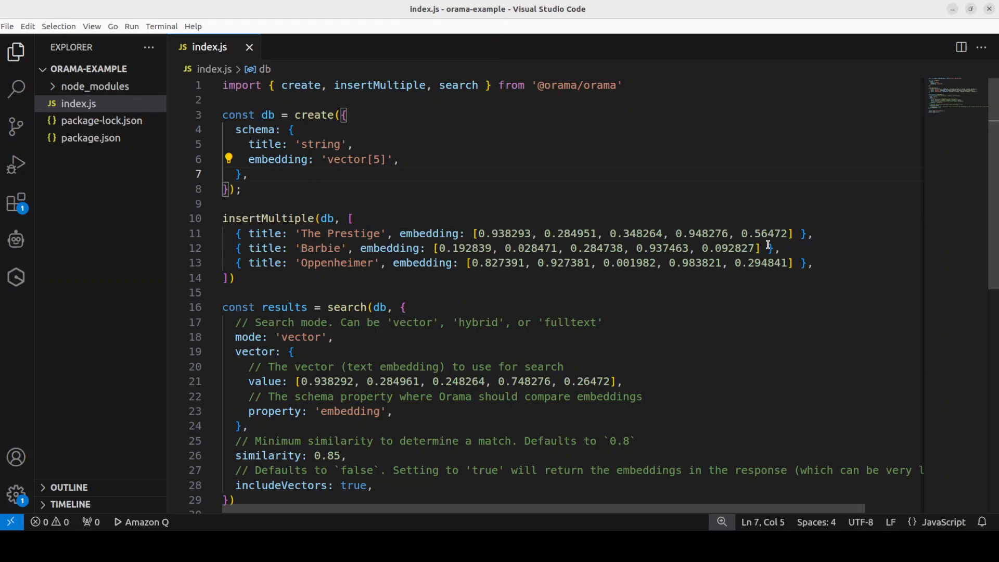
# Review the movie vector search example and highlight its mode: 'vector' setting
pyautogui.scroll(-3)
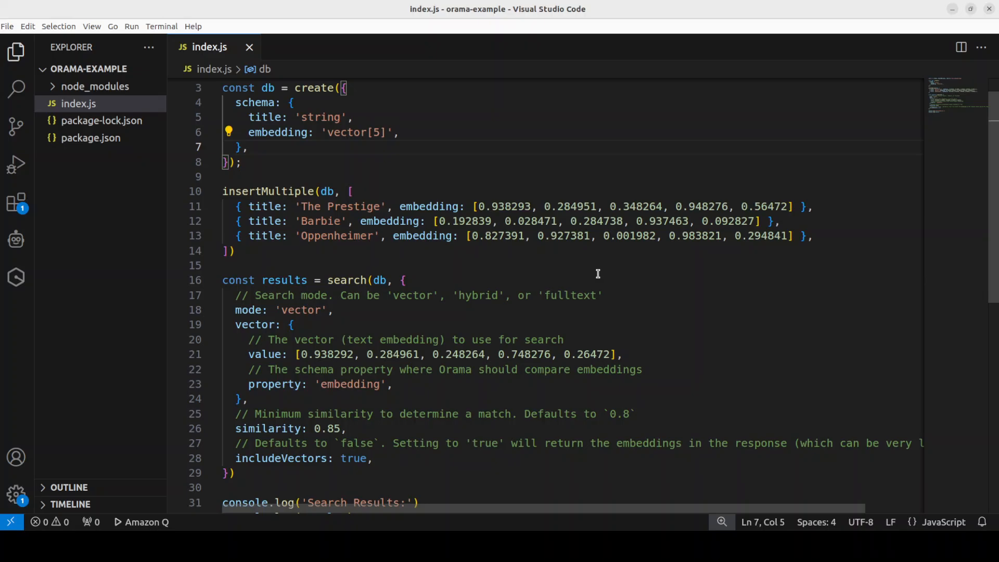
pyautogui.scroll(-3)
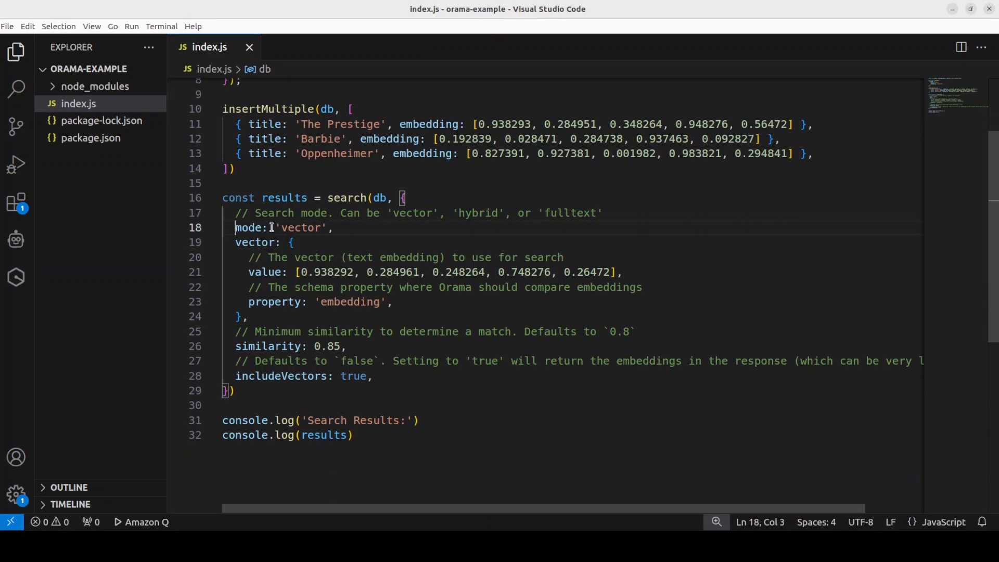
pyautogui.moveTo(236, 228); pyautogui.dragTo(333, 228)
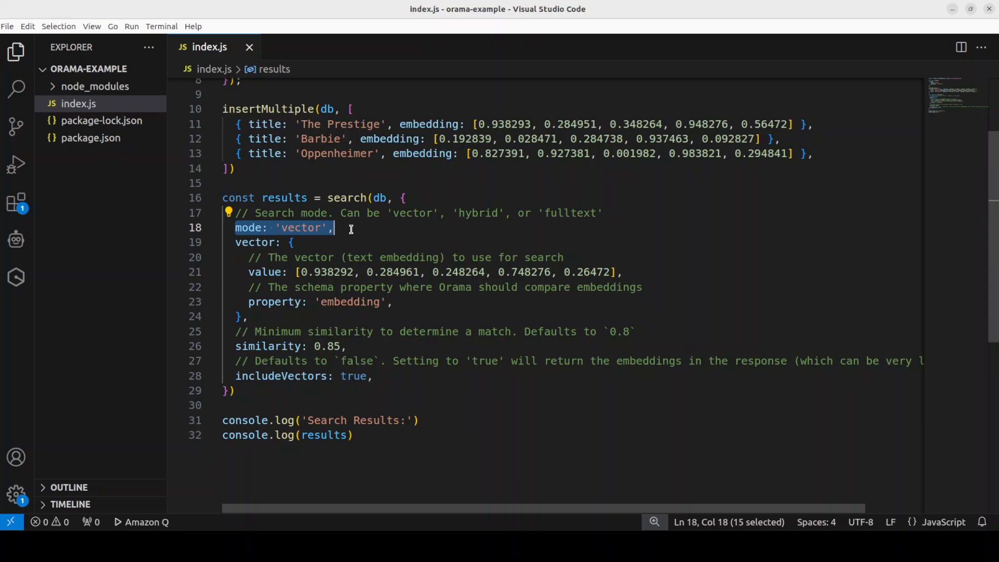
pyautogui.moveTo(385, 454)
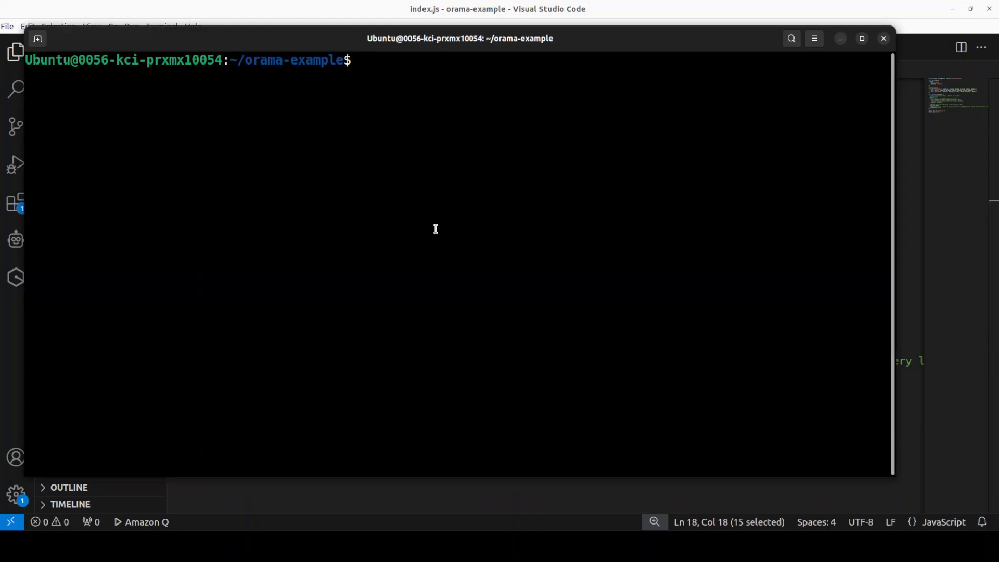
# Run the vector search example with `node index.js`
pyautogui.write('node index.js')
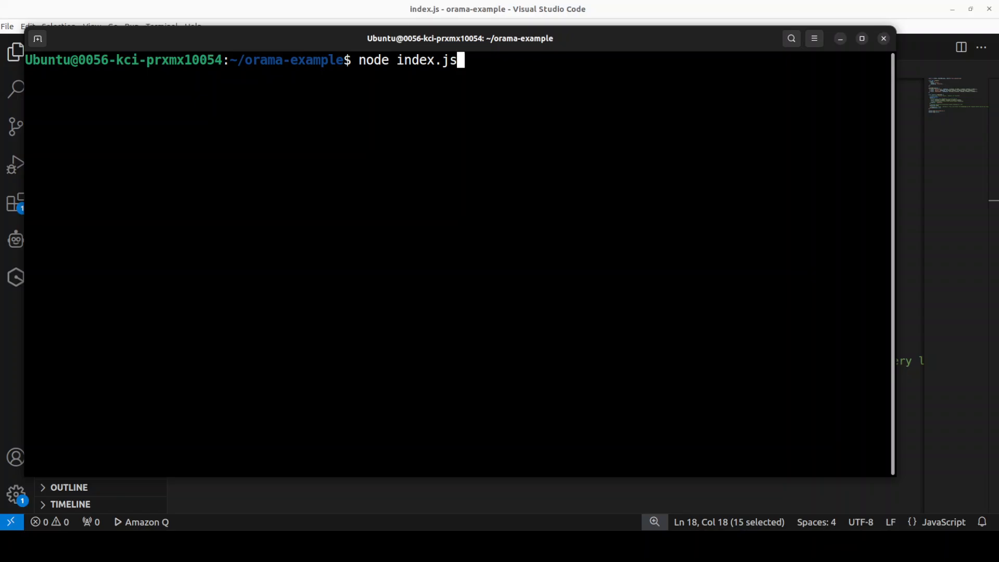
pyautogui.press('Return')
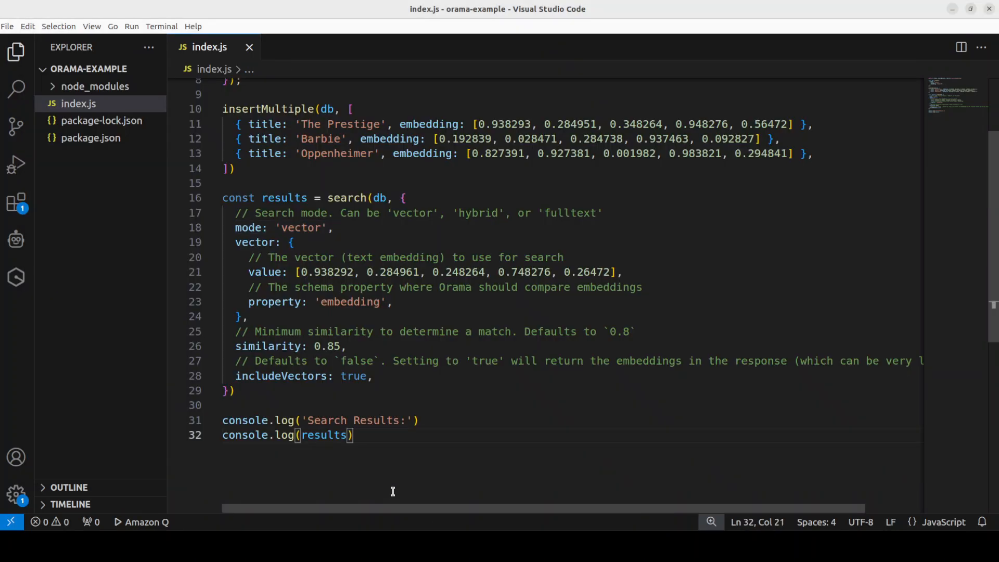
pyautogui.moveTo(376, 175)
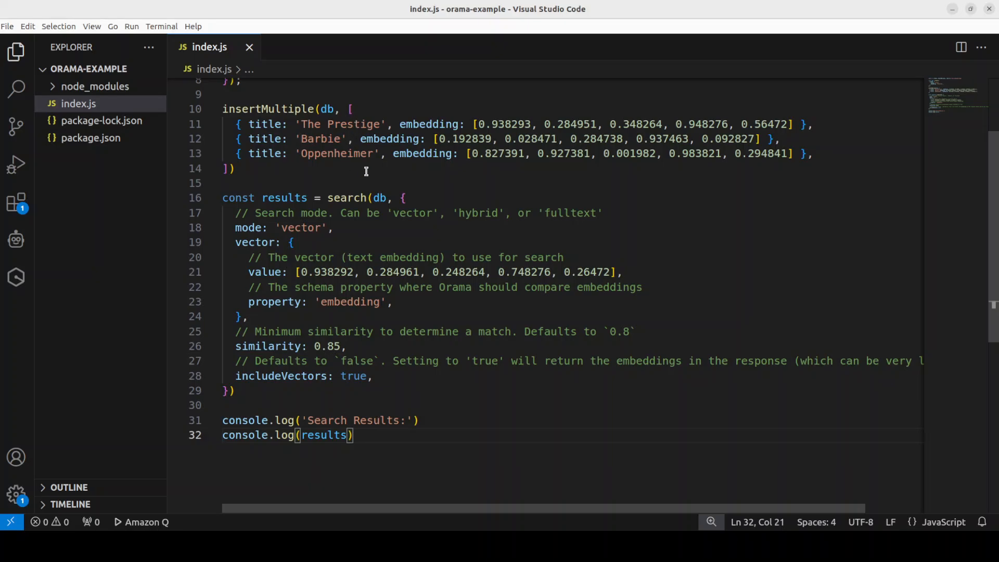
pyautogui.moveTo(548, 195)
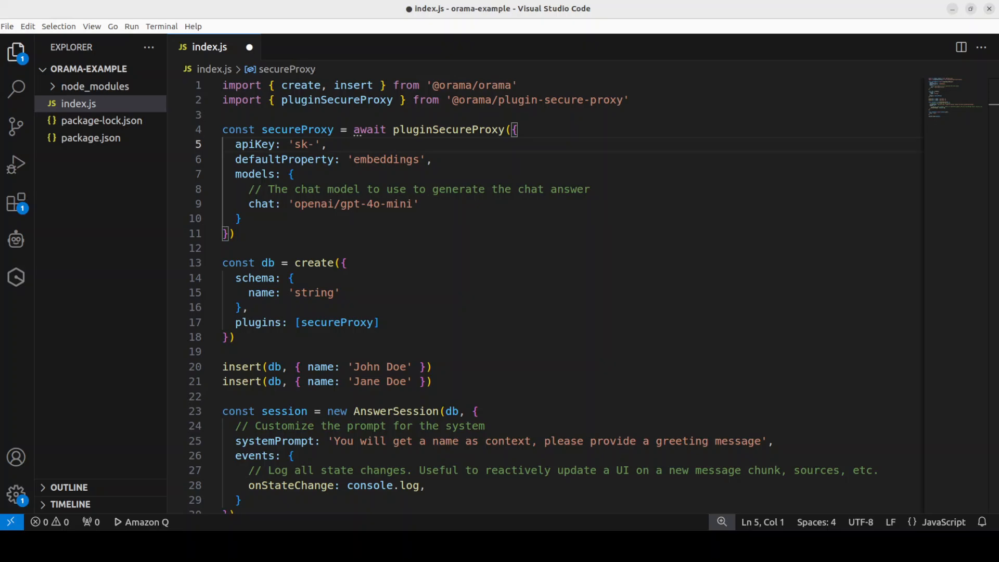
pyautogui.moveTo(89, 68)
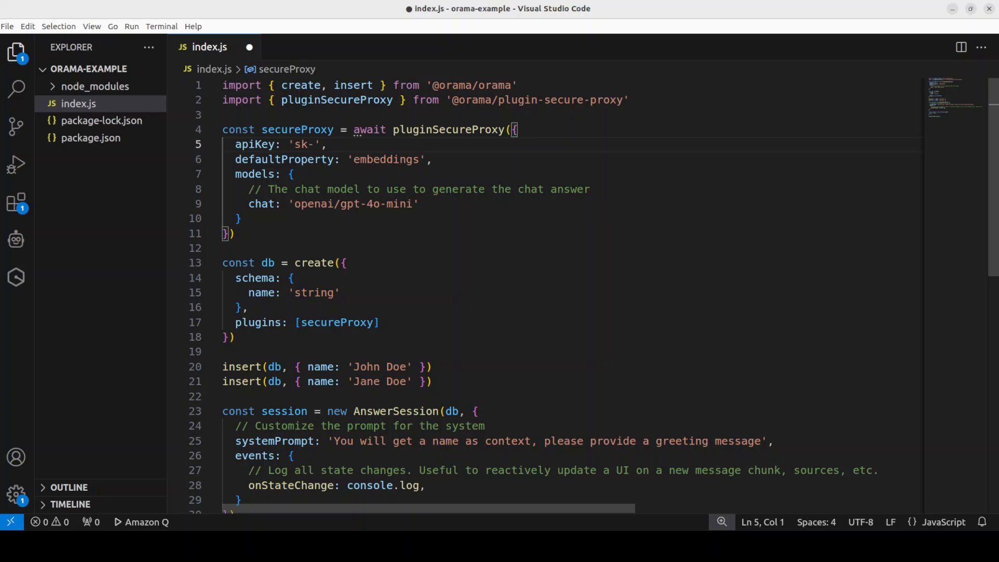
pyautogui.click(453, 100)
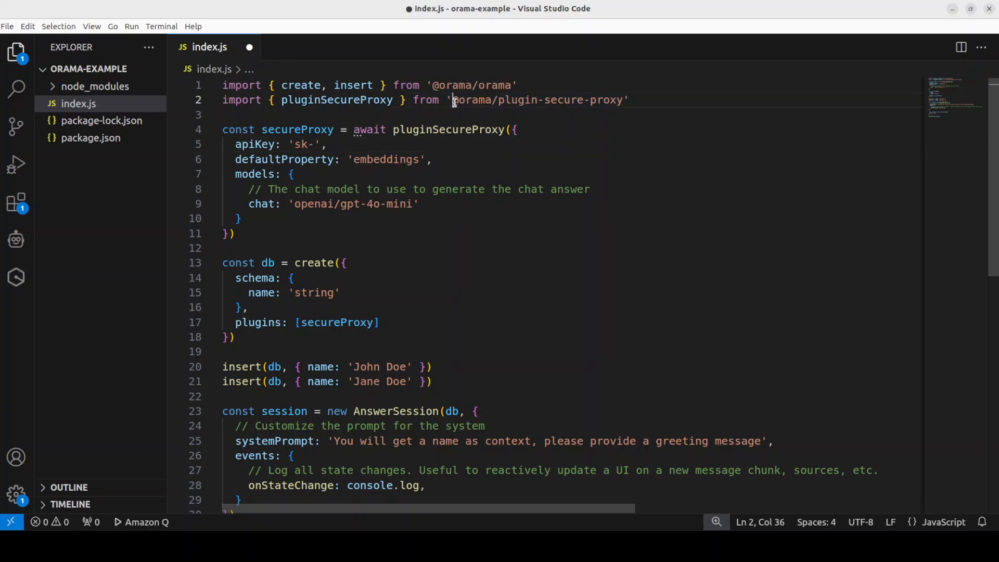
pyautogui.moveTo(591, 103)
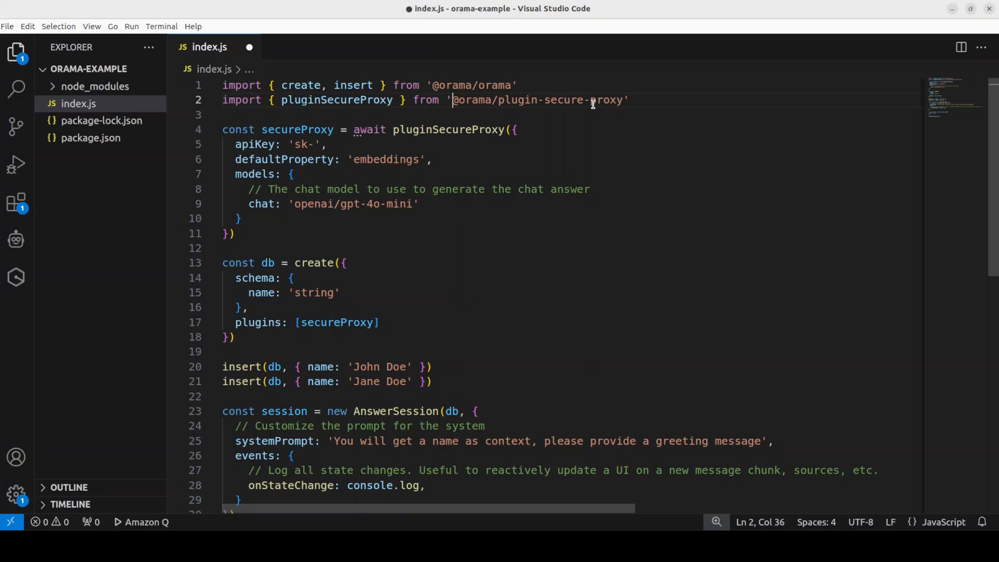
pyautogui.moveTo(661, 104)
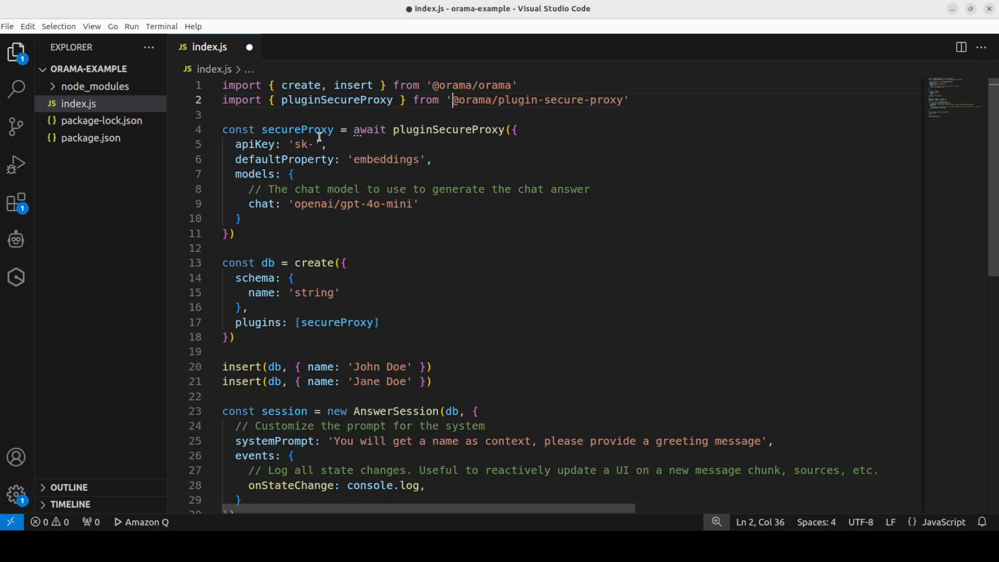
pyautogui.moveTo(632, 100)
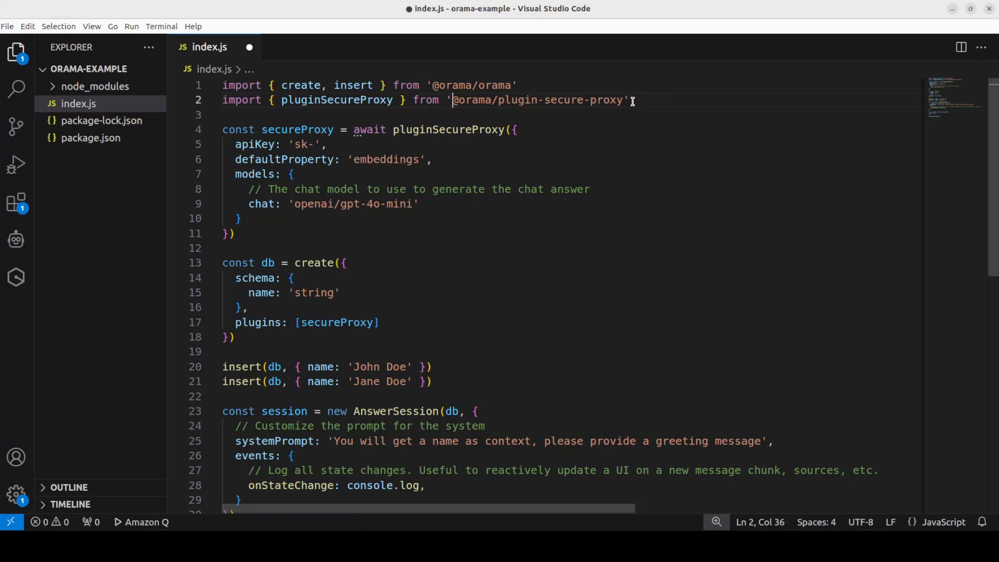
pyautogui.moveTo(589, 134)
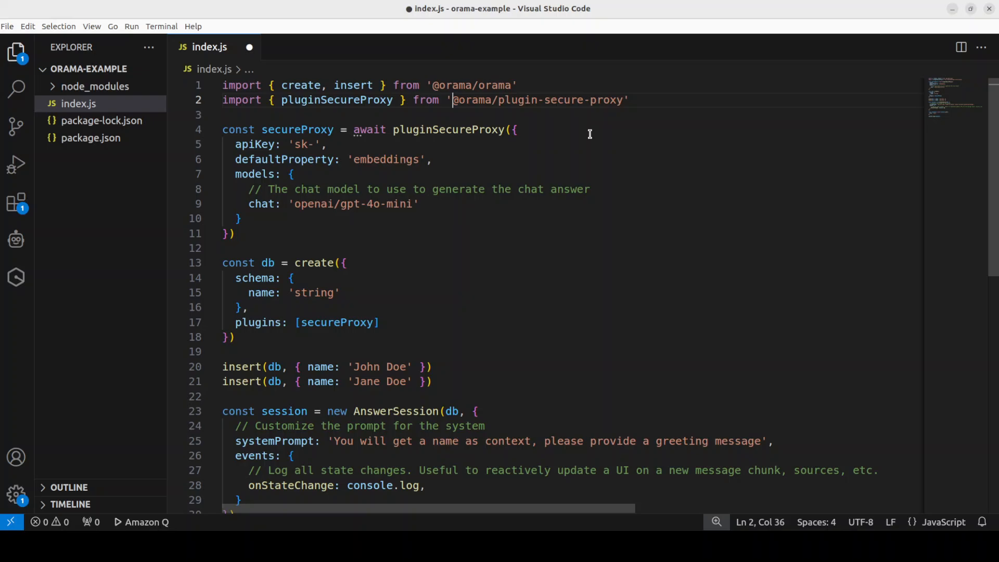
pyautogui.moveTo(348, 203)
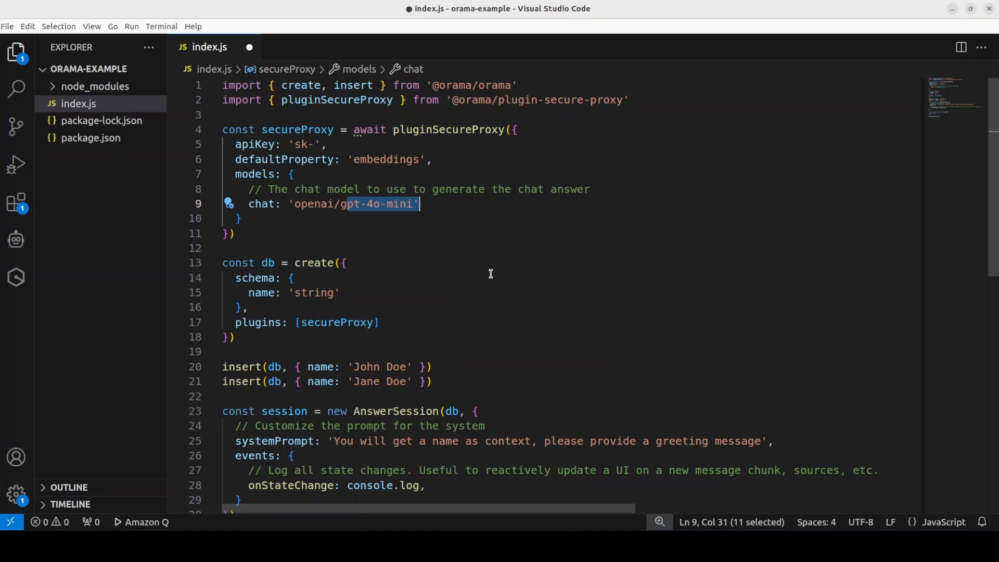
pyautogui.scroll(-3)
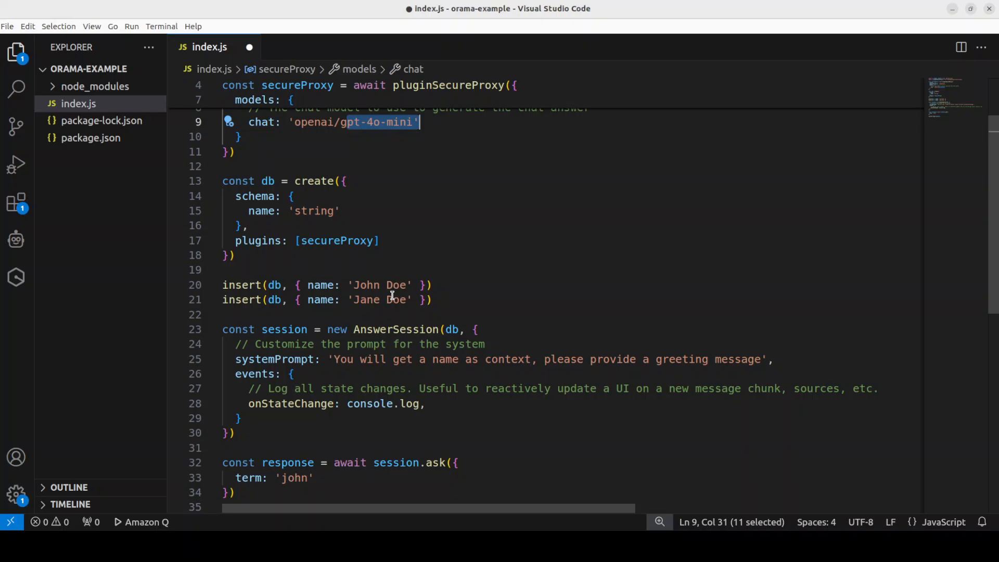
pyautogui.scroll(-3)
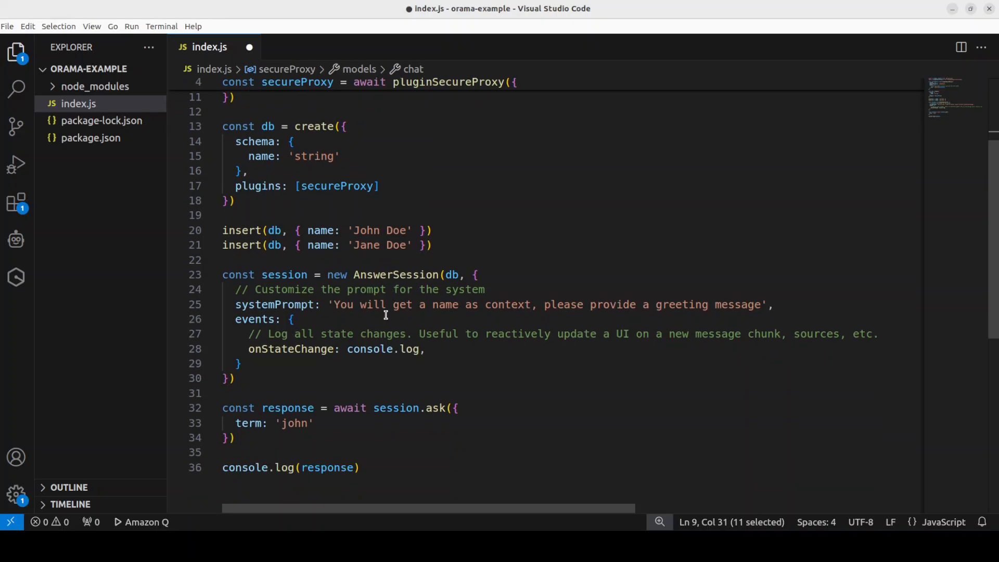
pyautogui.moveTo(382, 334)
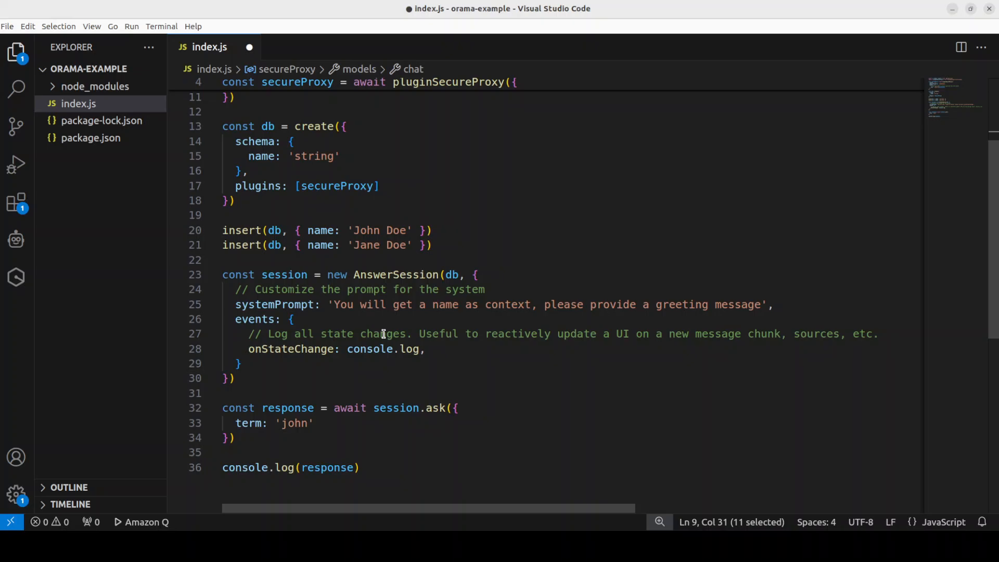
pyautogui.moveTo(567, 313)
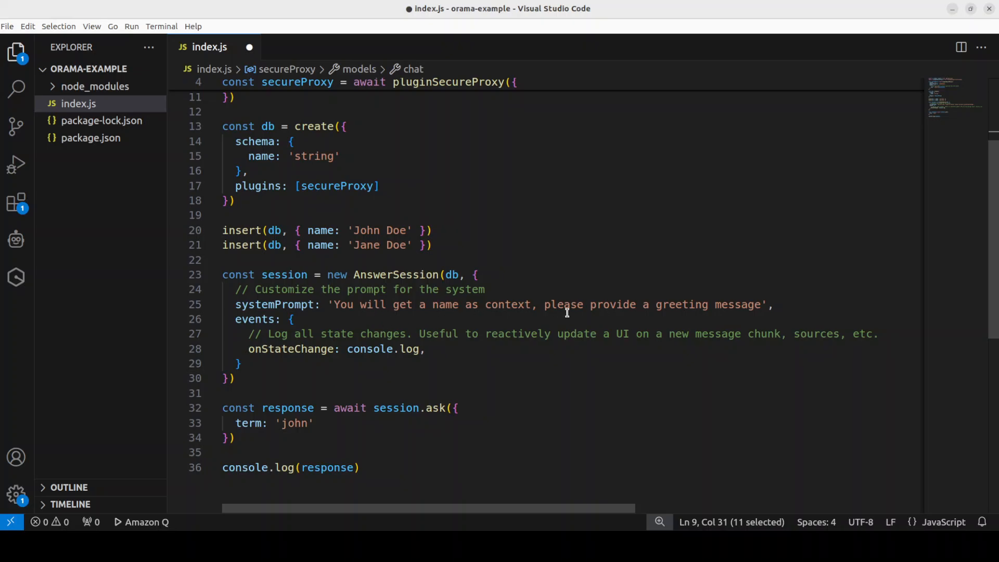
pyautogui.moveTo(823, 309)
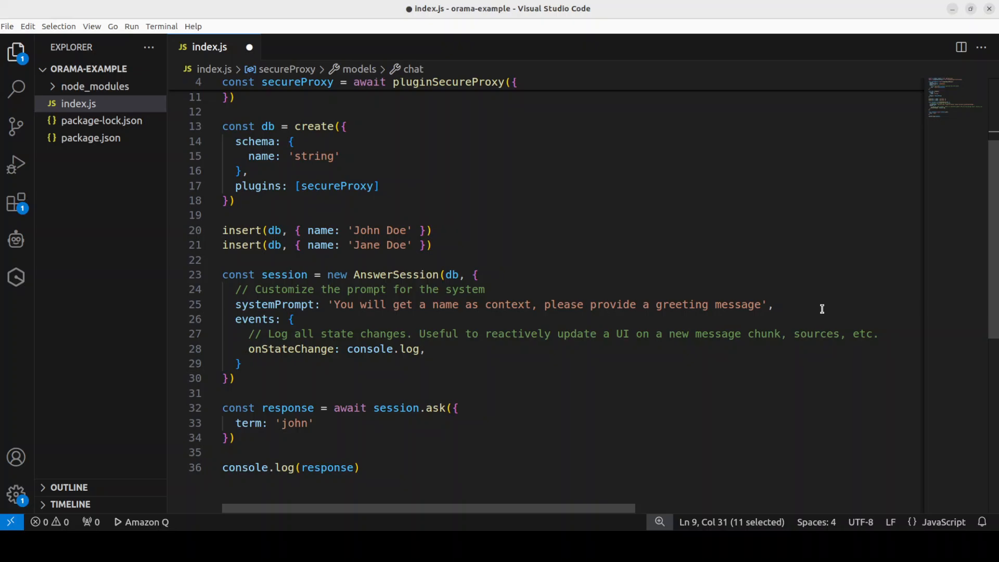
pyautogui.moveTo(282, 425)
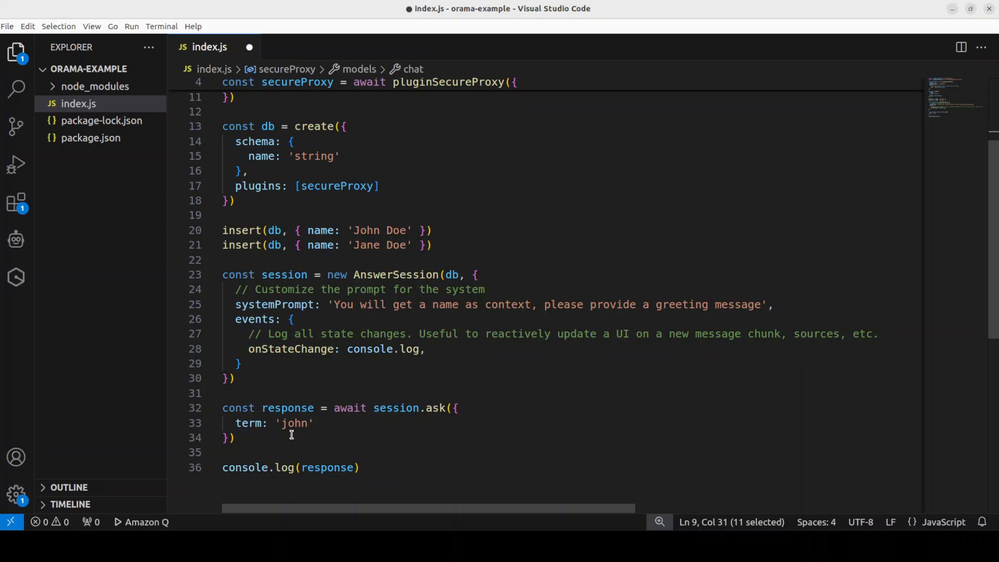
pyautogui.moveTo(513, 195)
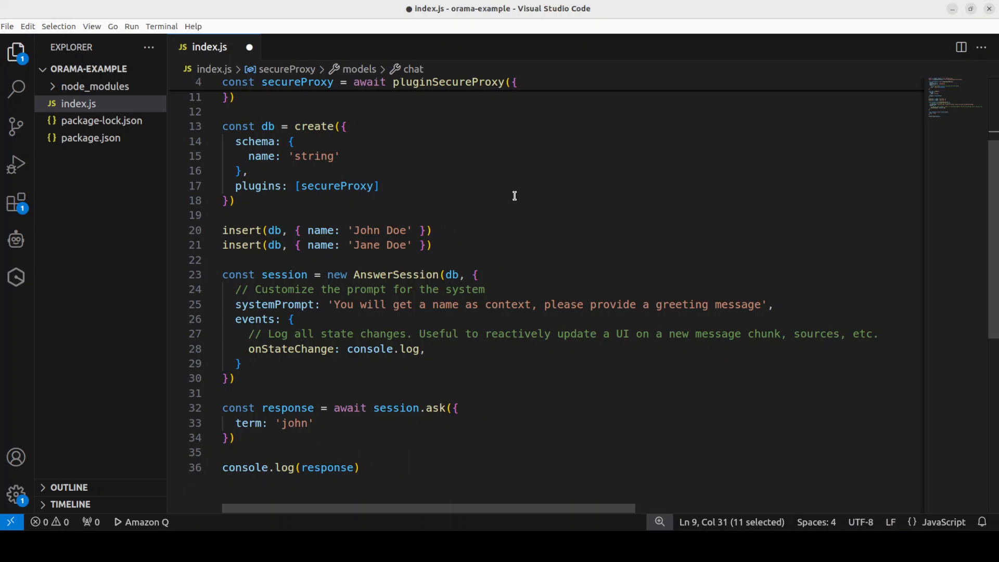
pyautogui.moveTo(536, 215)
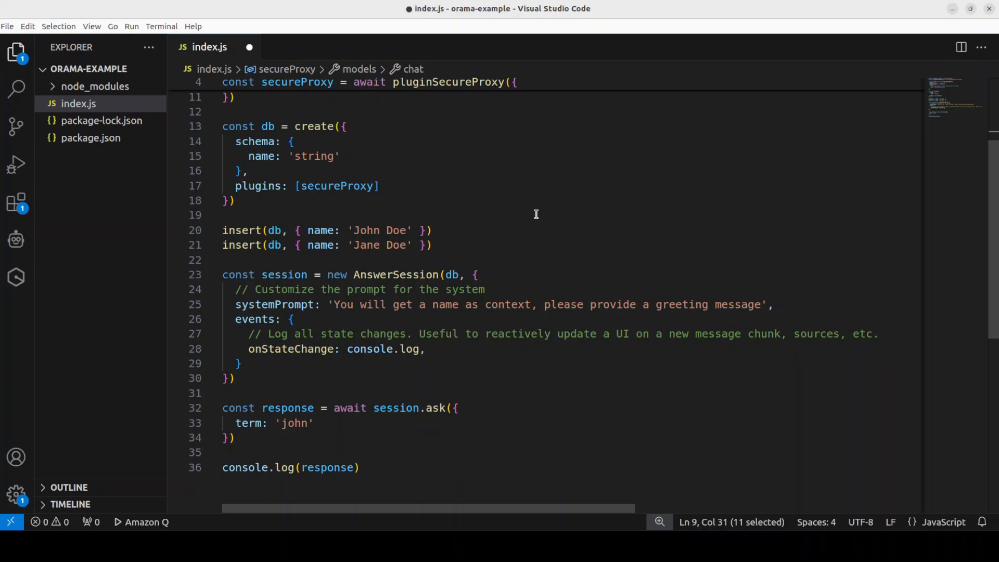
pyautogui.moveTo(303, 230)
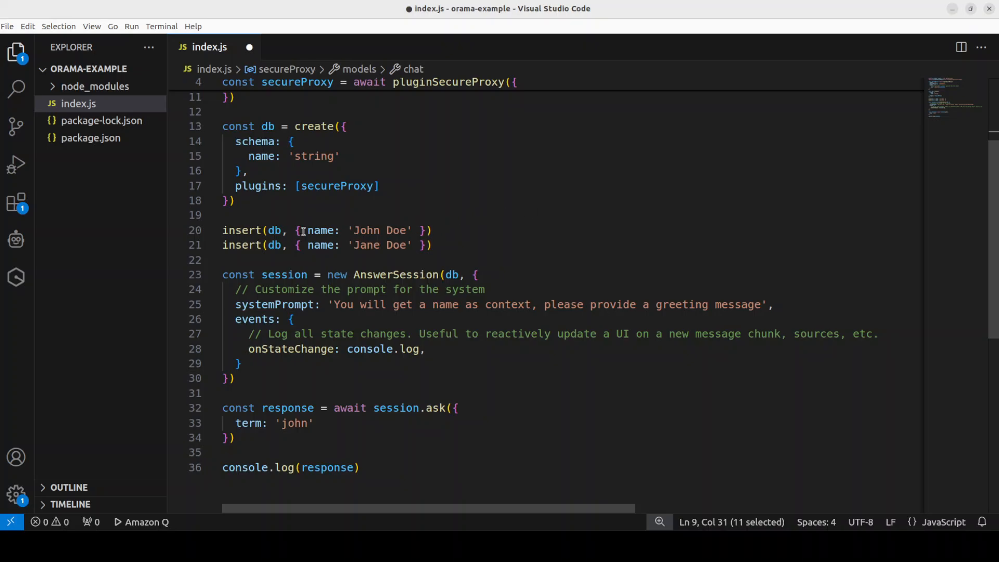
pyautogui.moveTo(449, 262)
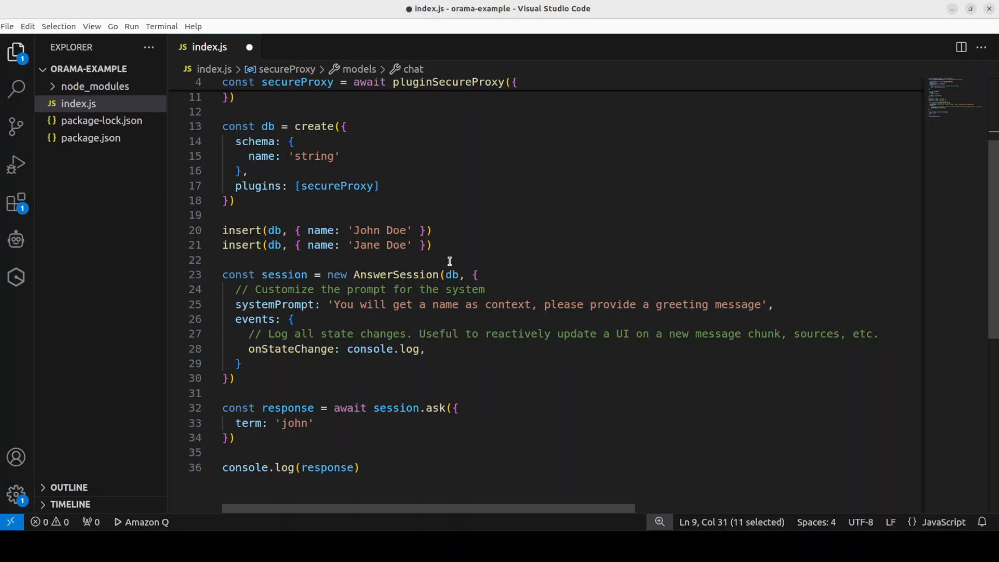
pyautogui.moveTo(816, 194)
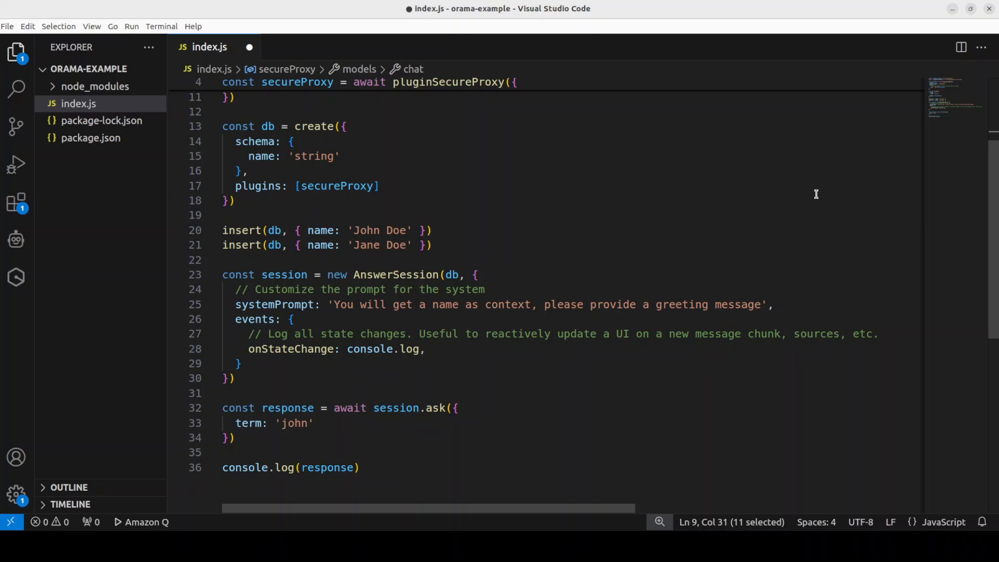
pyautogui.moveTo(358, 311)
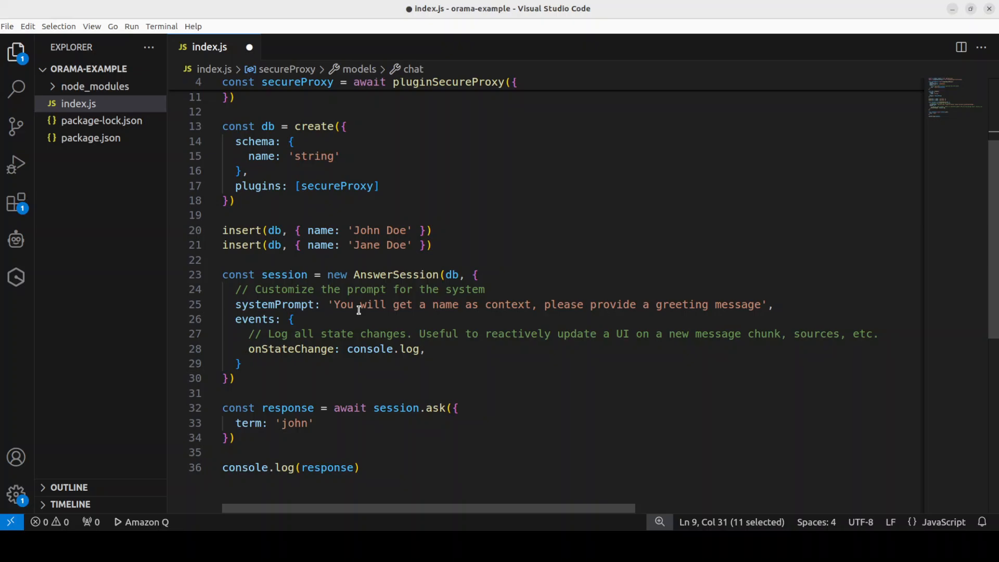
pyautogui.moveTo(446, 321)
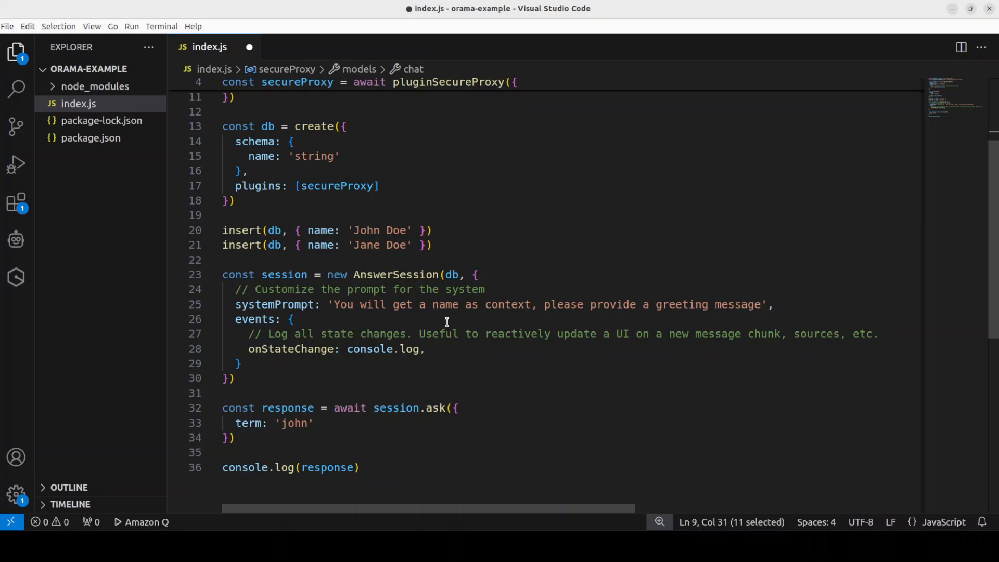
pyautogui.moveTo(488, 319)
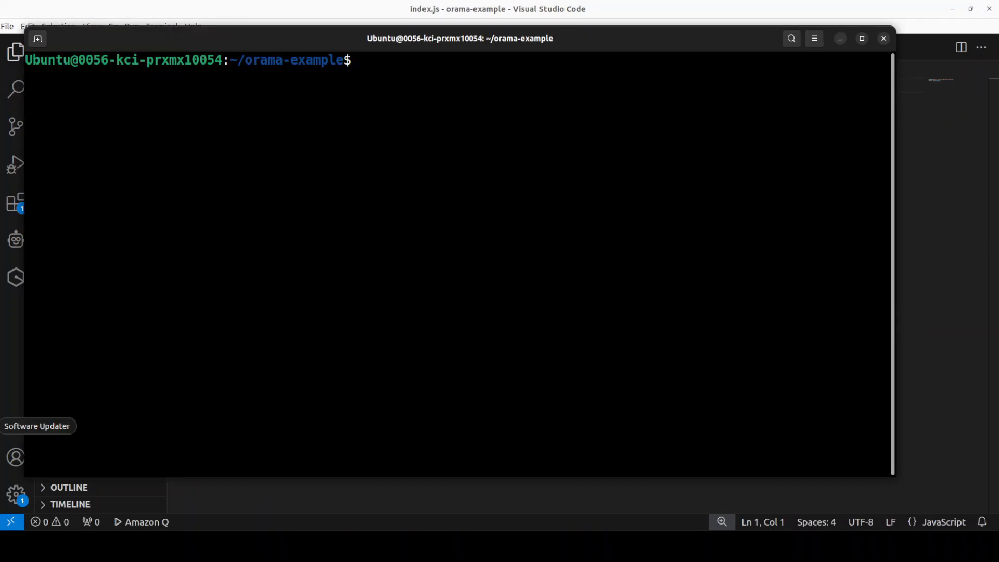
pyautogui.moveTo(751, 231)
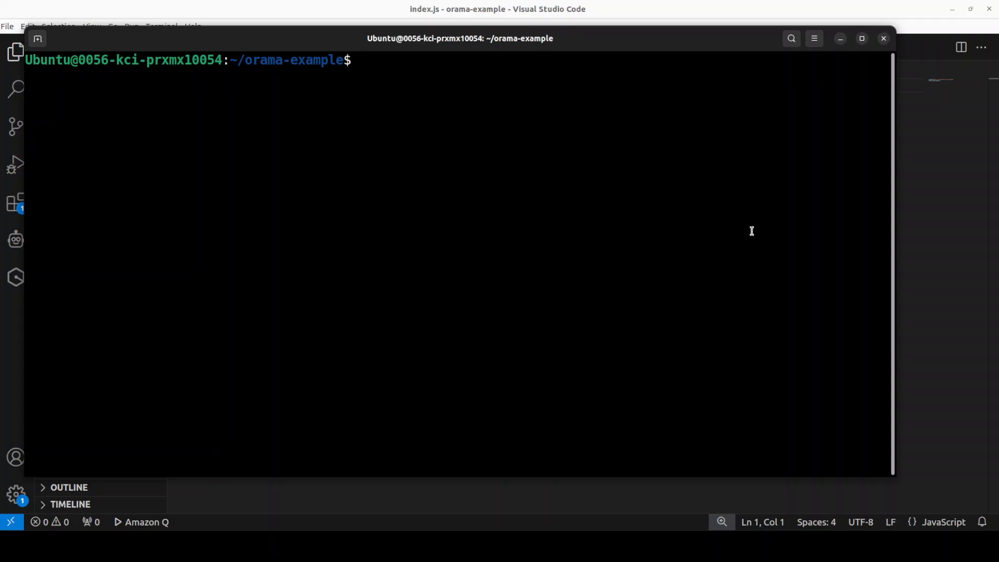
# Confirm the shell prompt in ~/orama-example
pyautogui.press('Return')
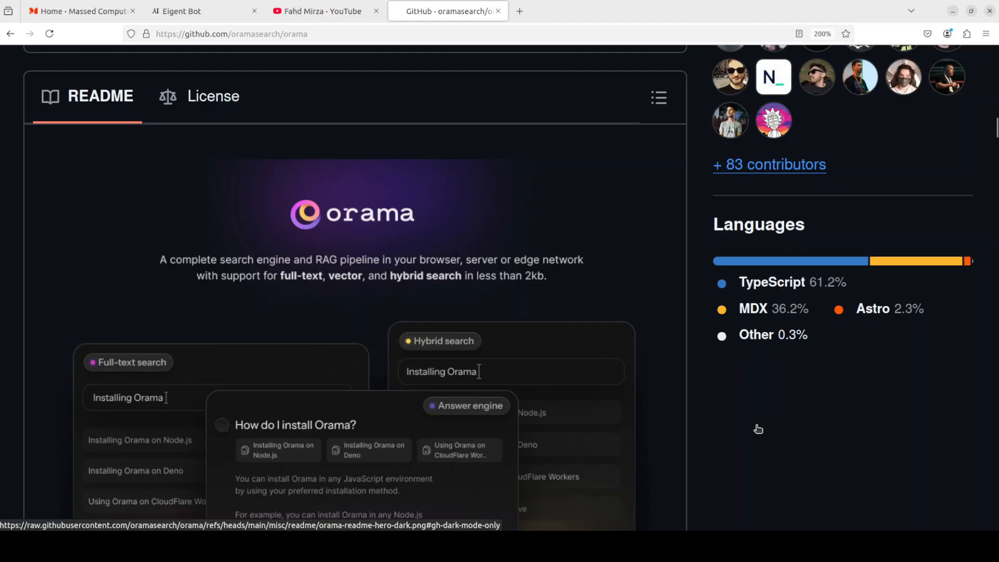
pyautogui.moveTo(758, 429)
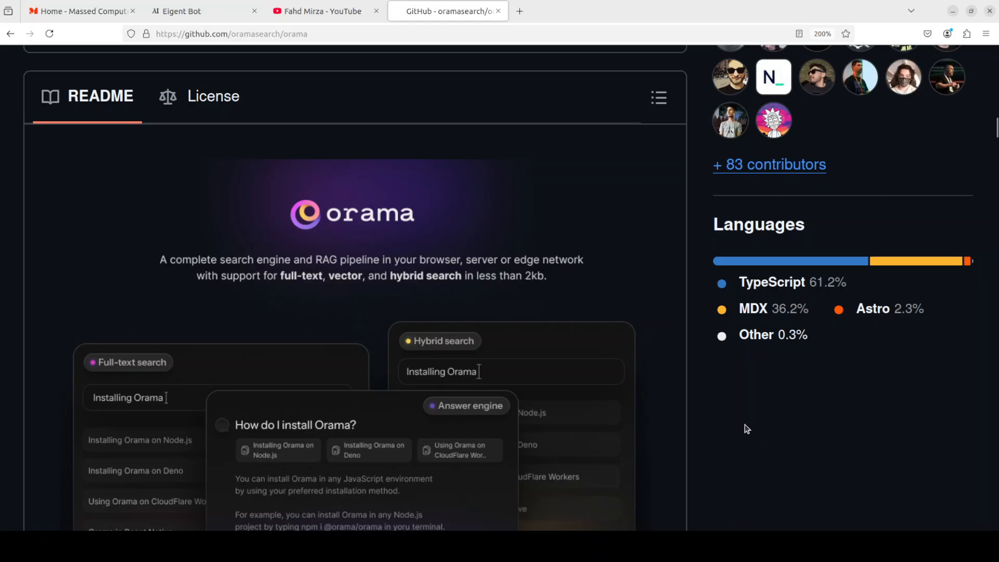
pyautogui.moveTo(743, 429)
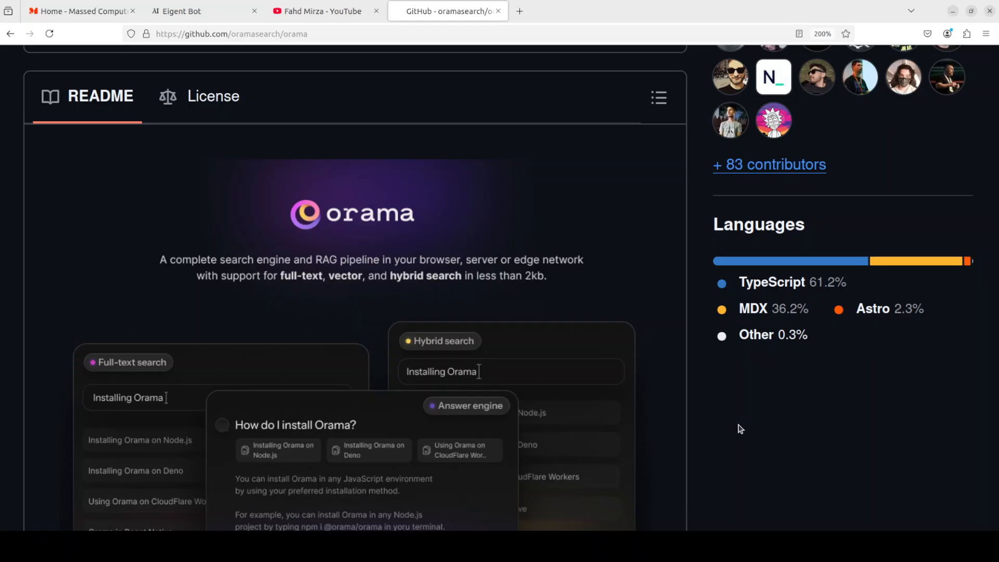
pyautogui.moveTo(361, 232)
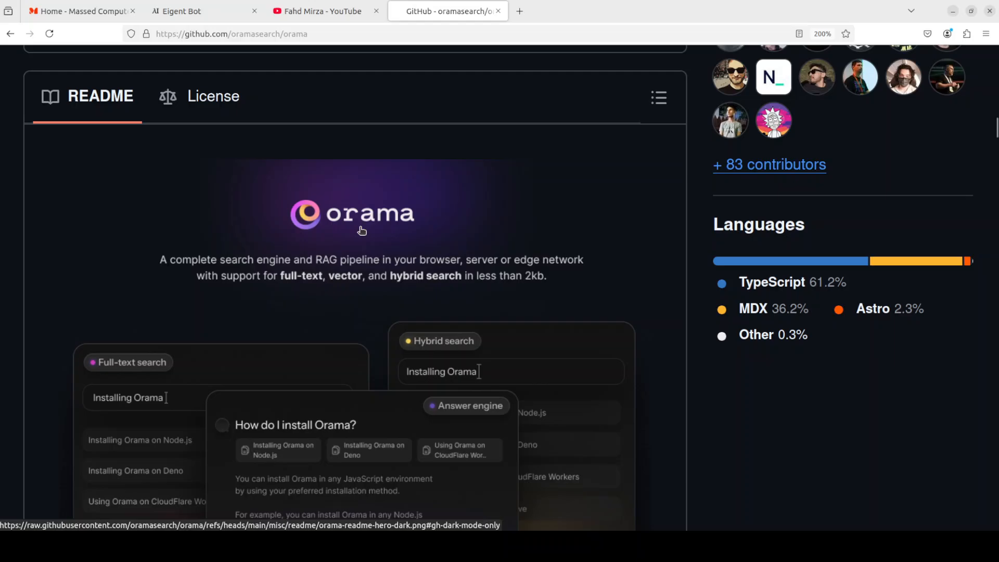
pyautogui.moveTo(359, 248)
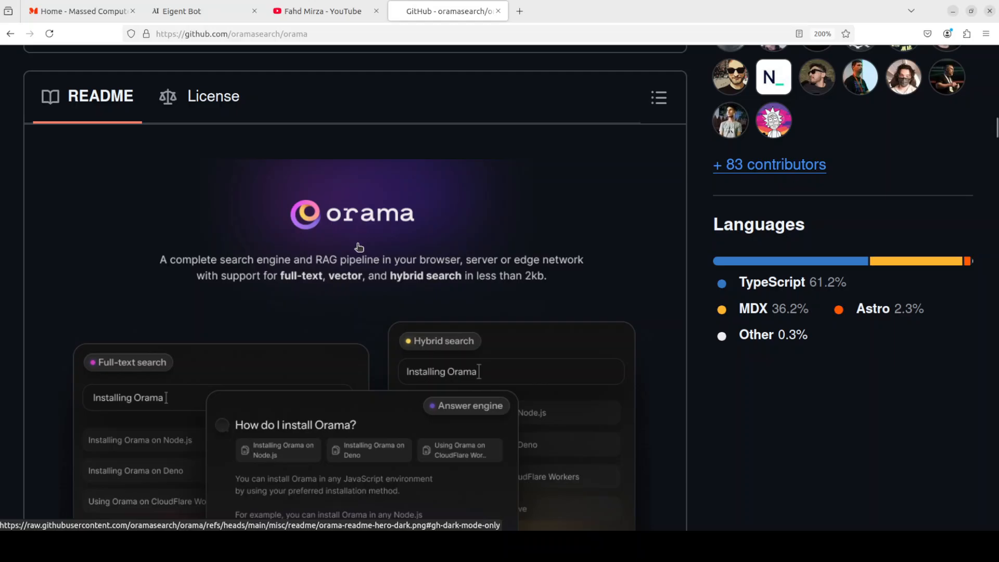
# Switch Firefox to Fahd Mirza's YouTube channel page
pyautogui.click(325, 11)
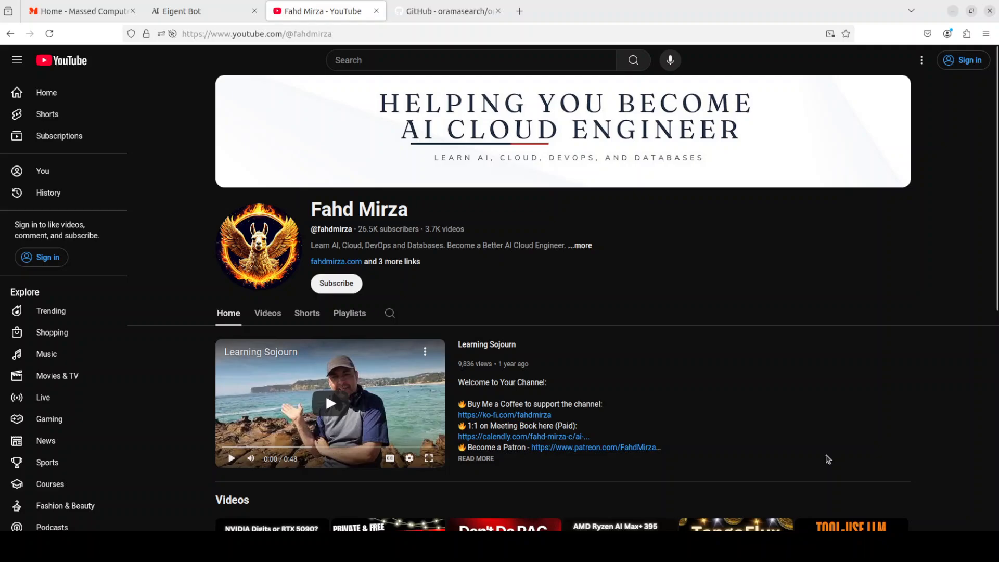
pyautogui.moveTo(699, 254)
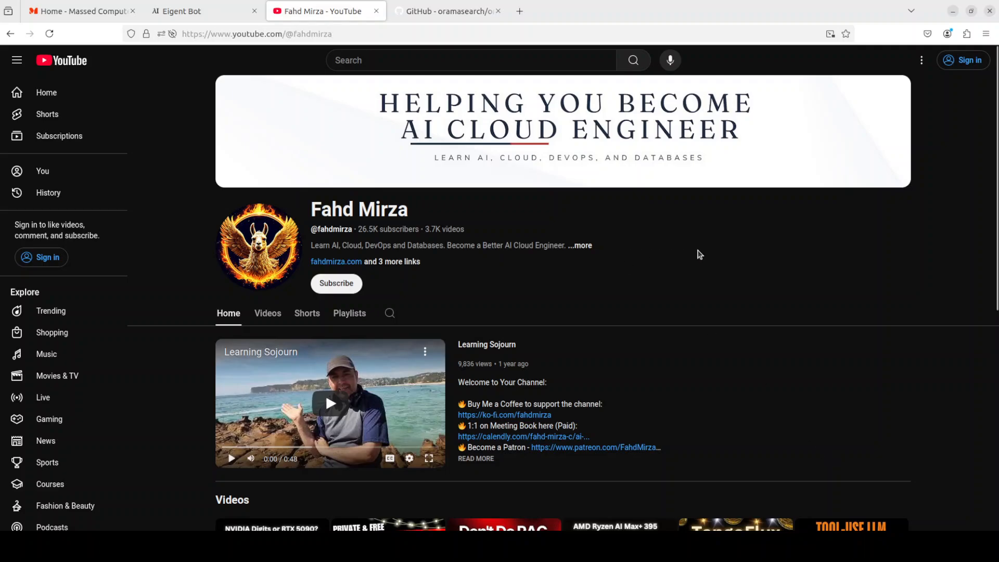